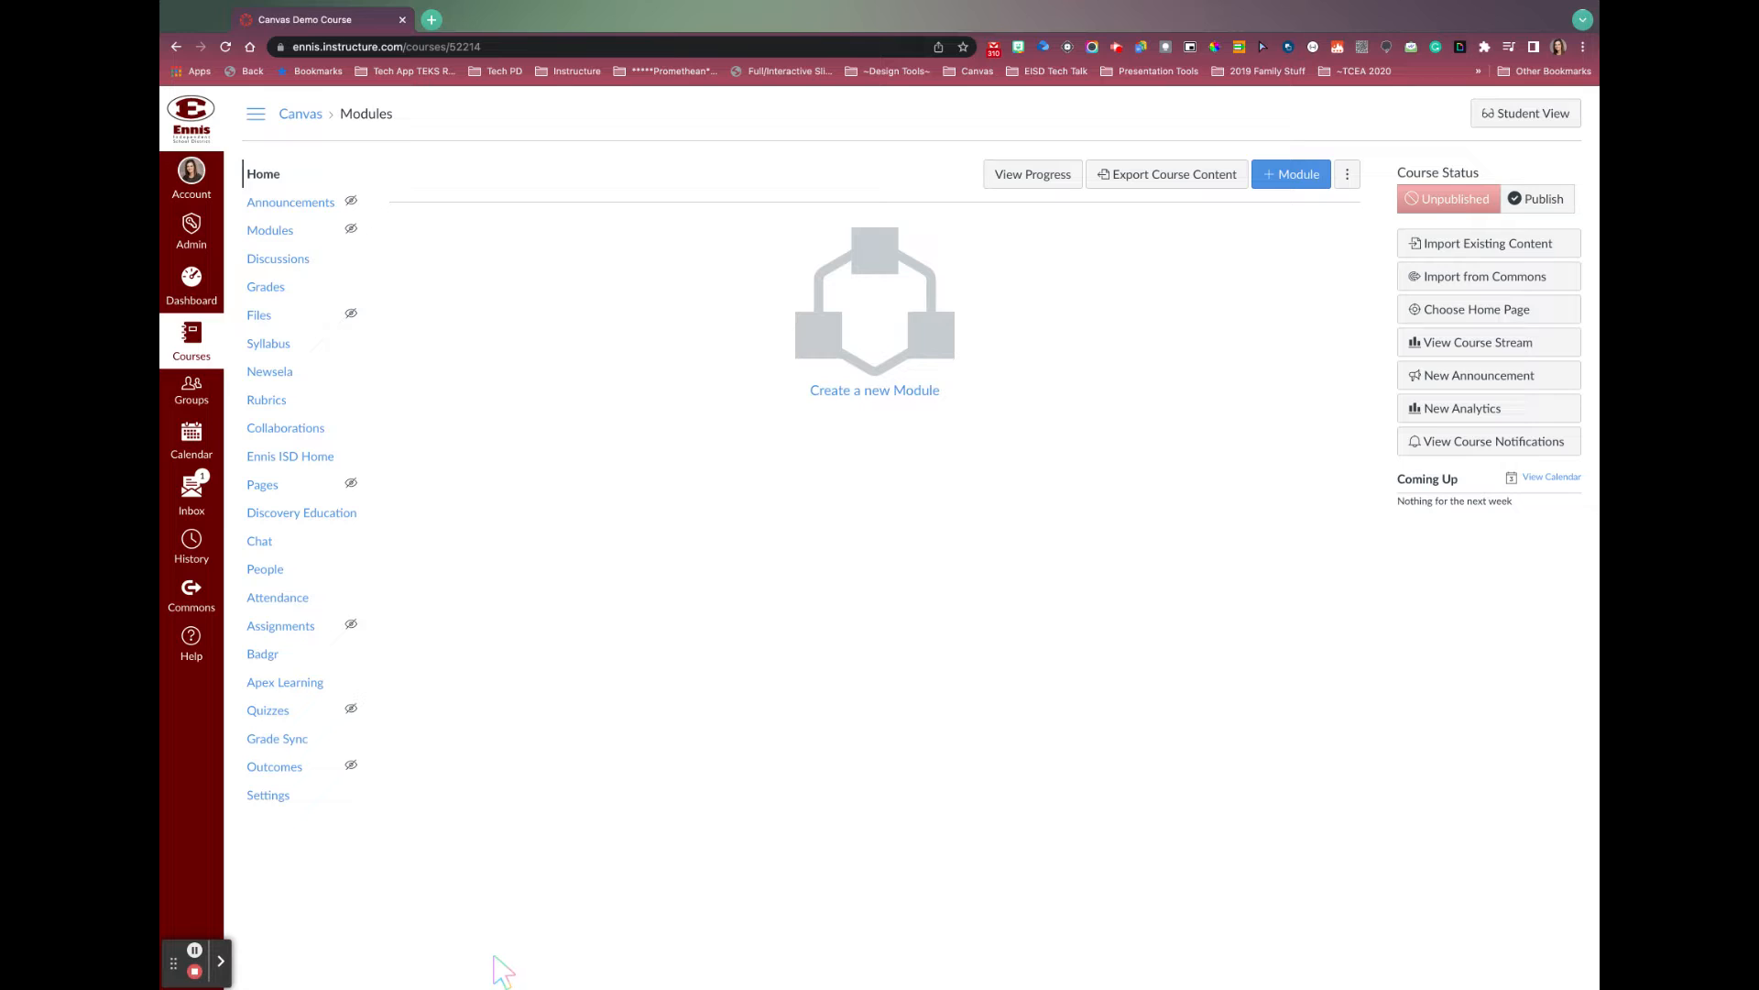
mouse_move(512, 813)
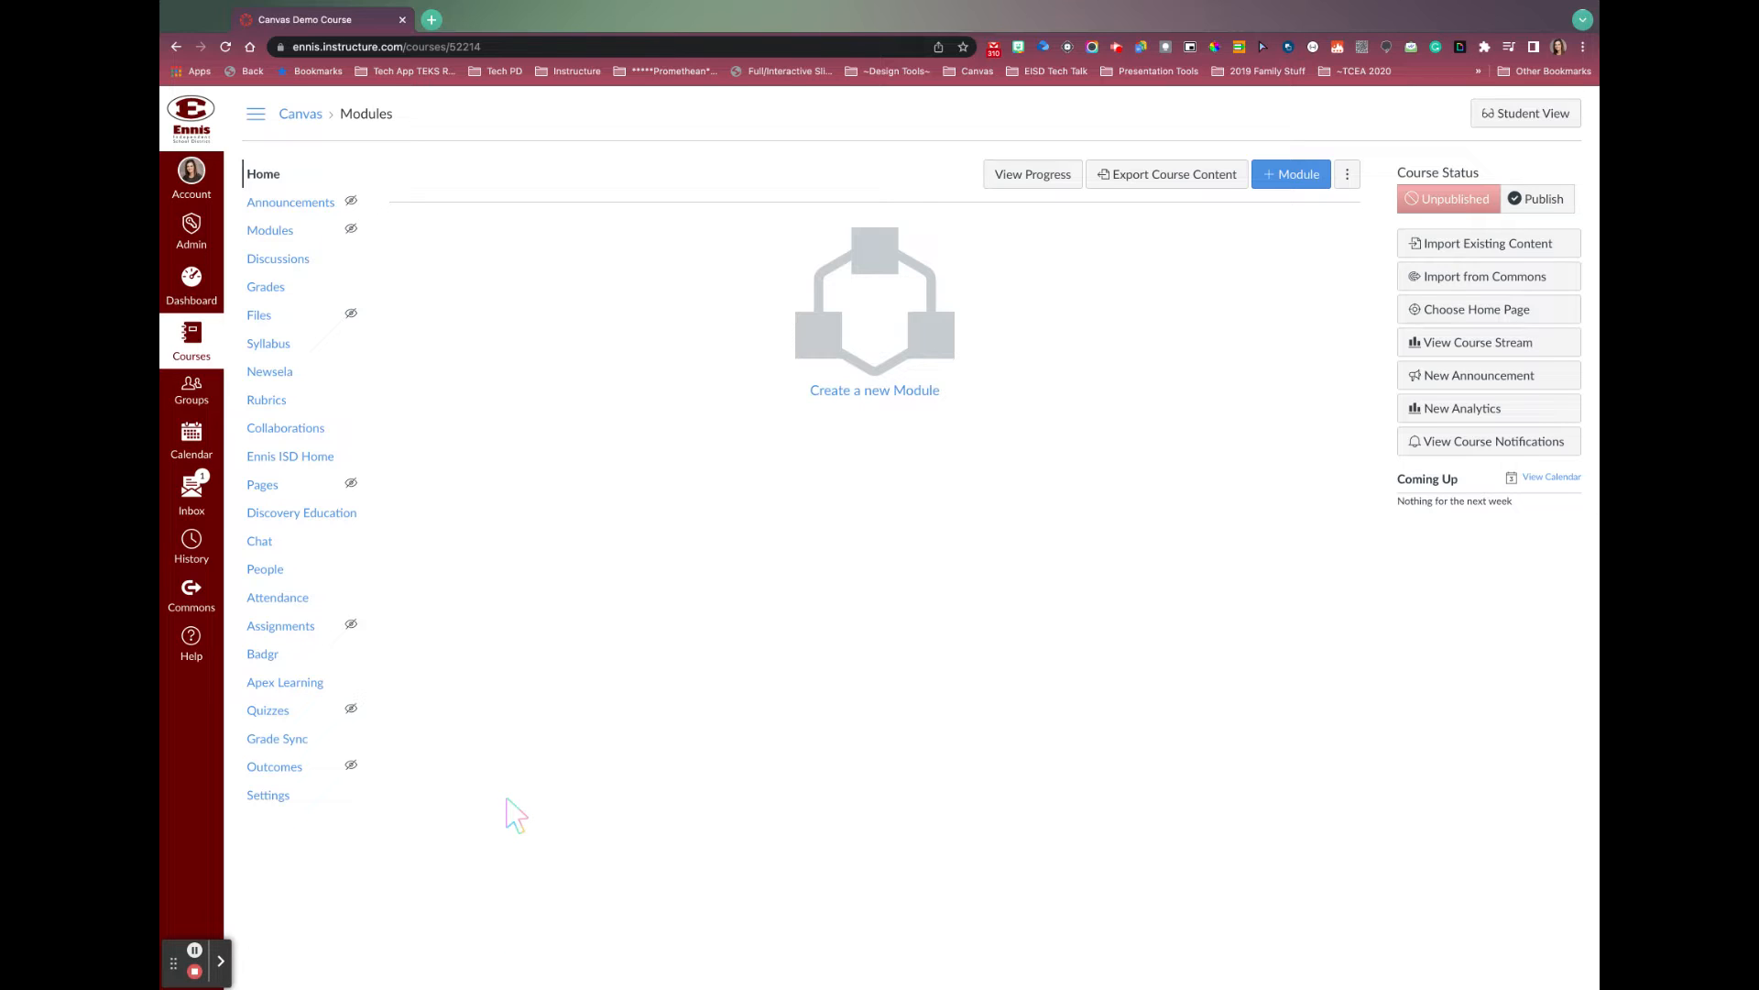
mouse_move(404, 821)
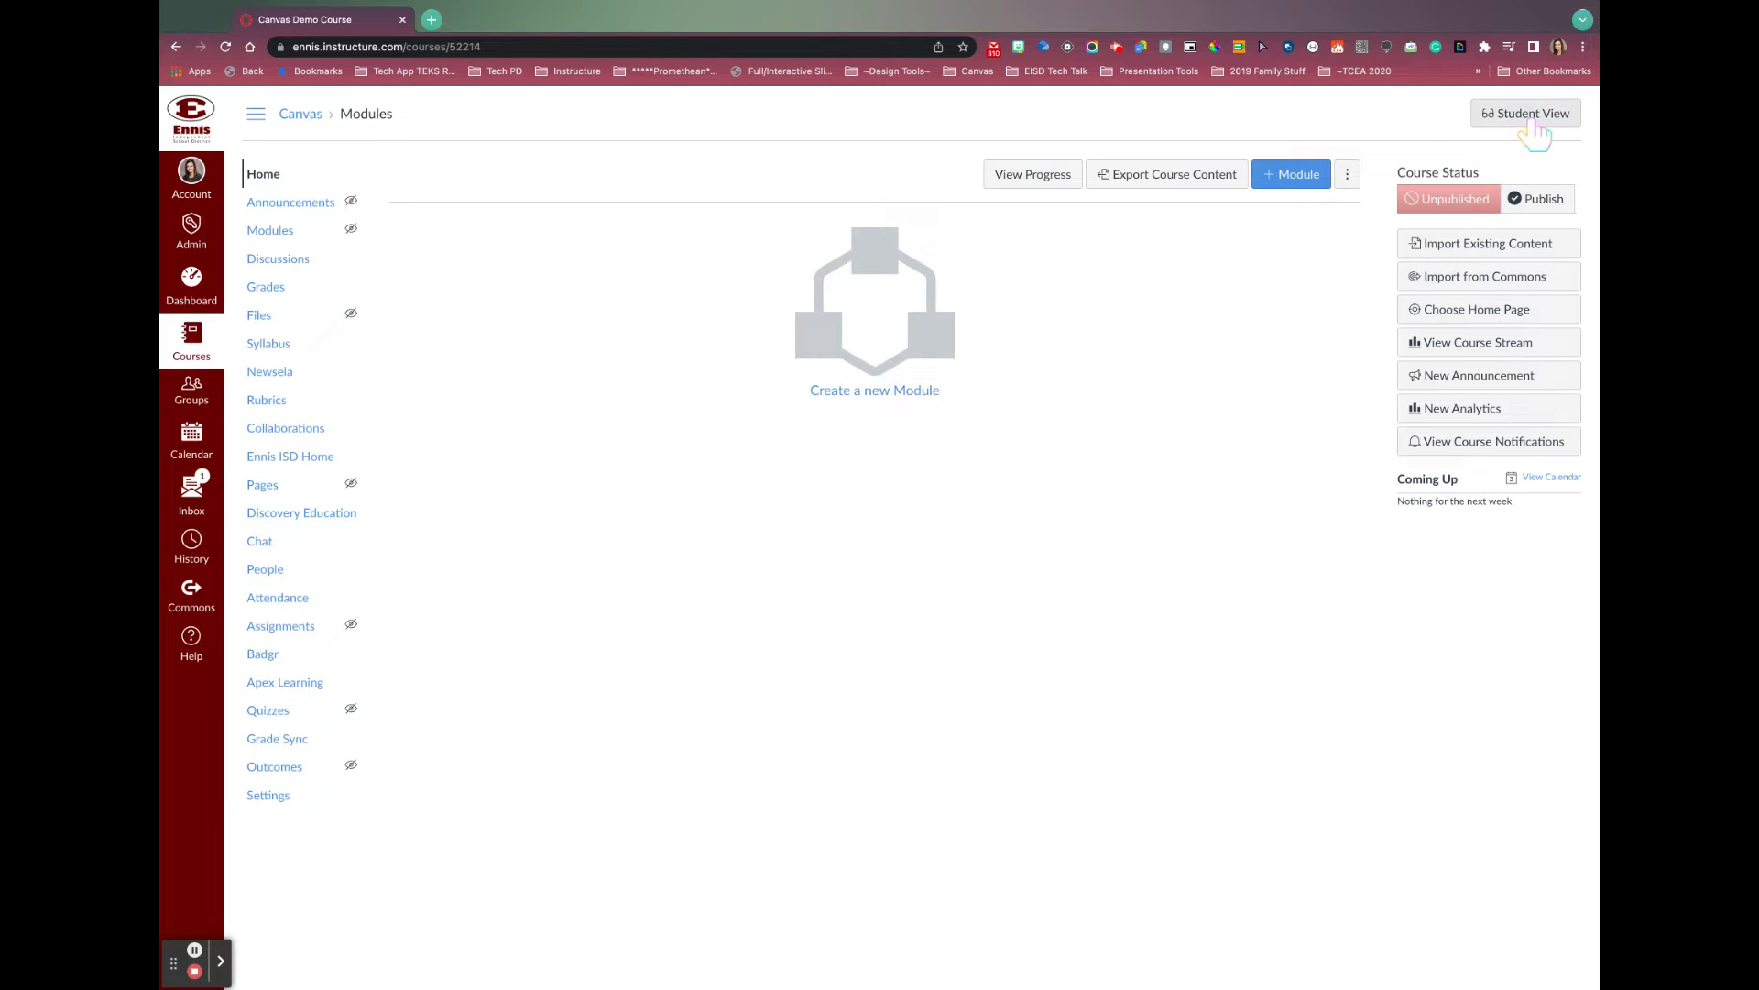
Step: Enter Student View on the demo course to see the student-visible course menu
click(1525, 112)
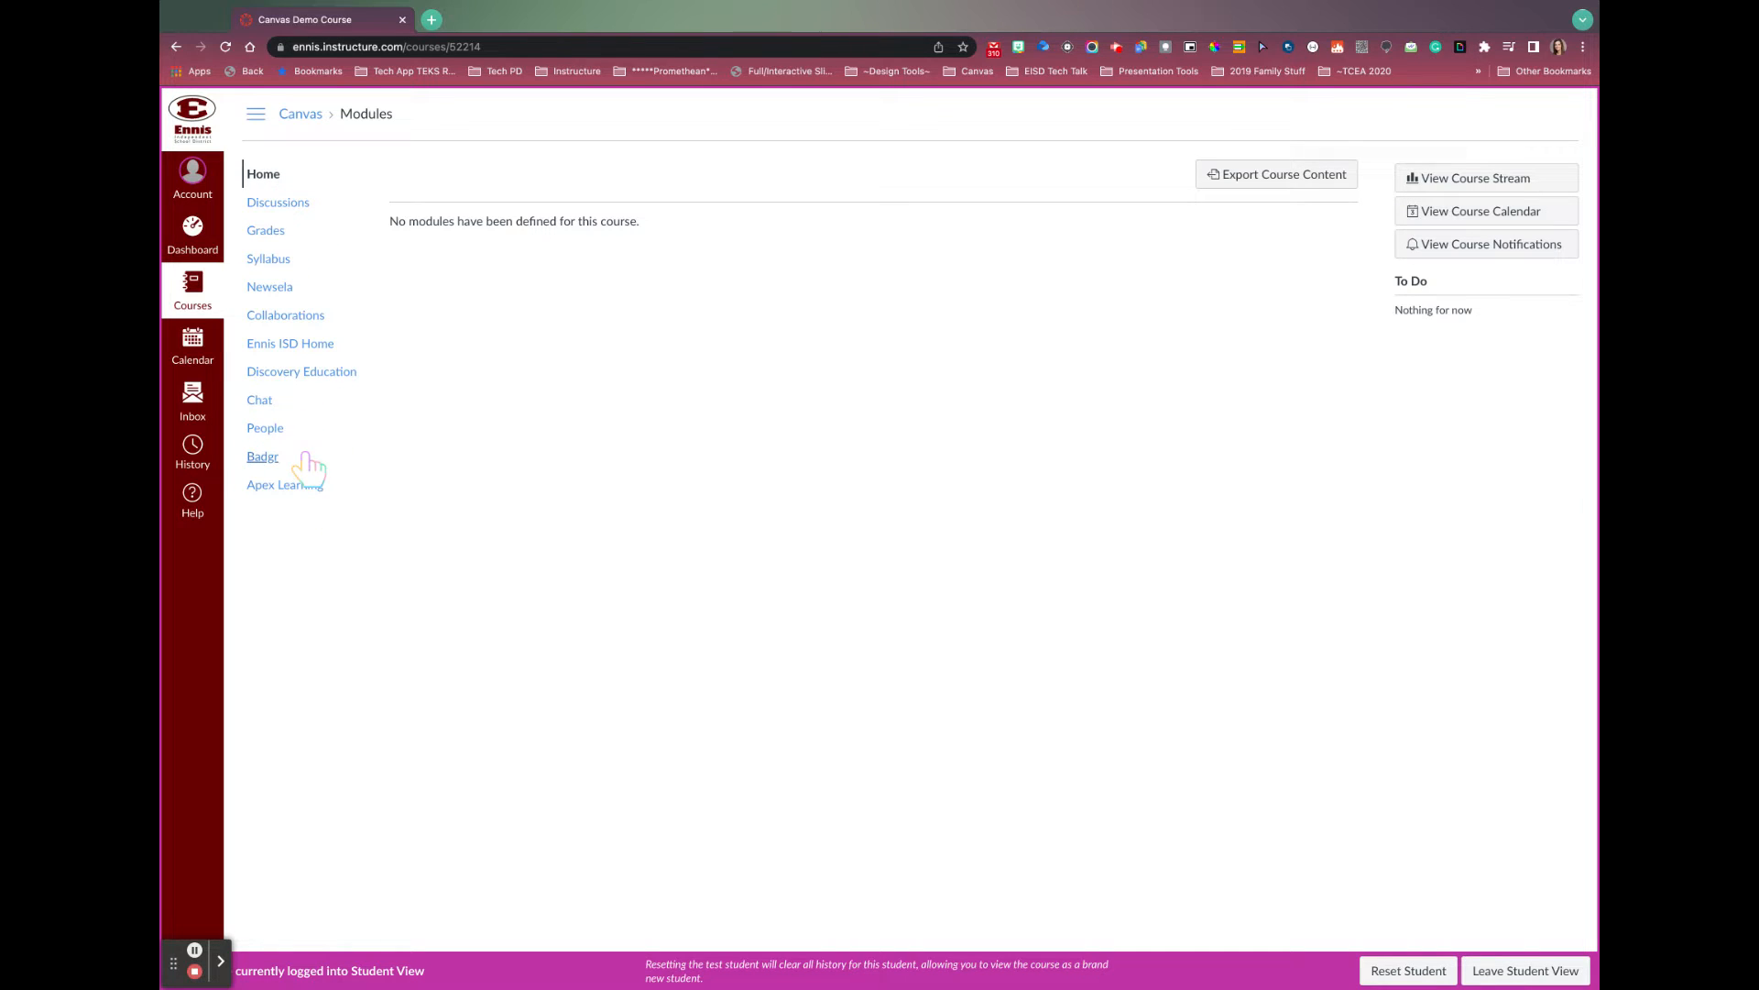
mouse_move(1554, 971)
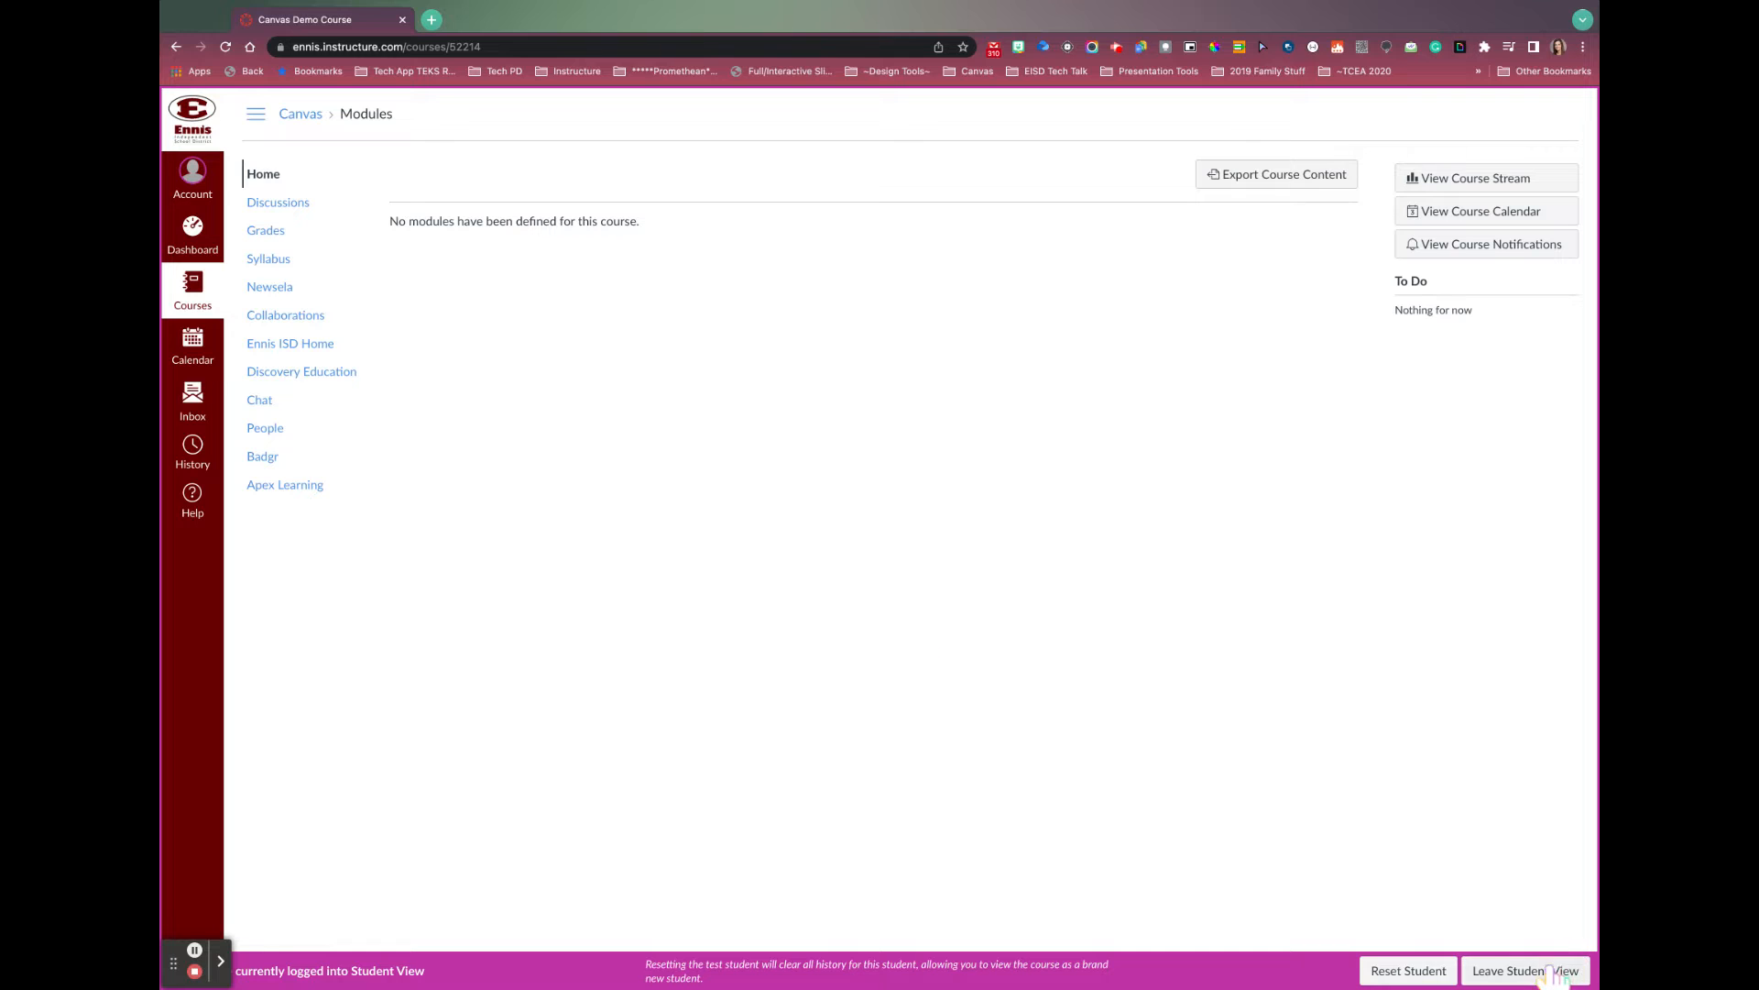
Step: Exit Student View and open the demo course's Settings page at Course Details
click(1526, 970)
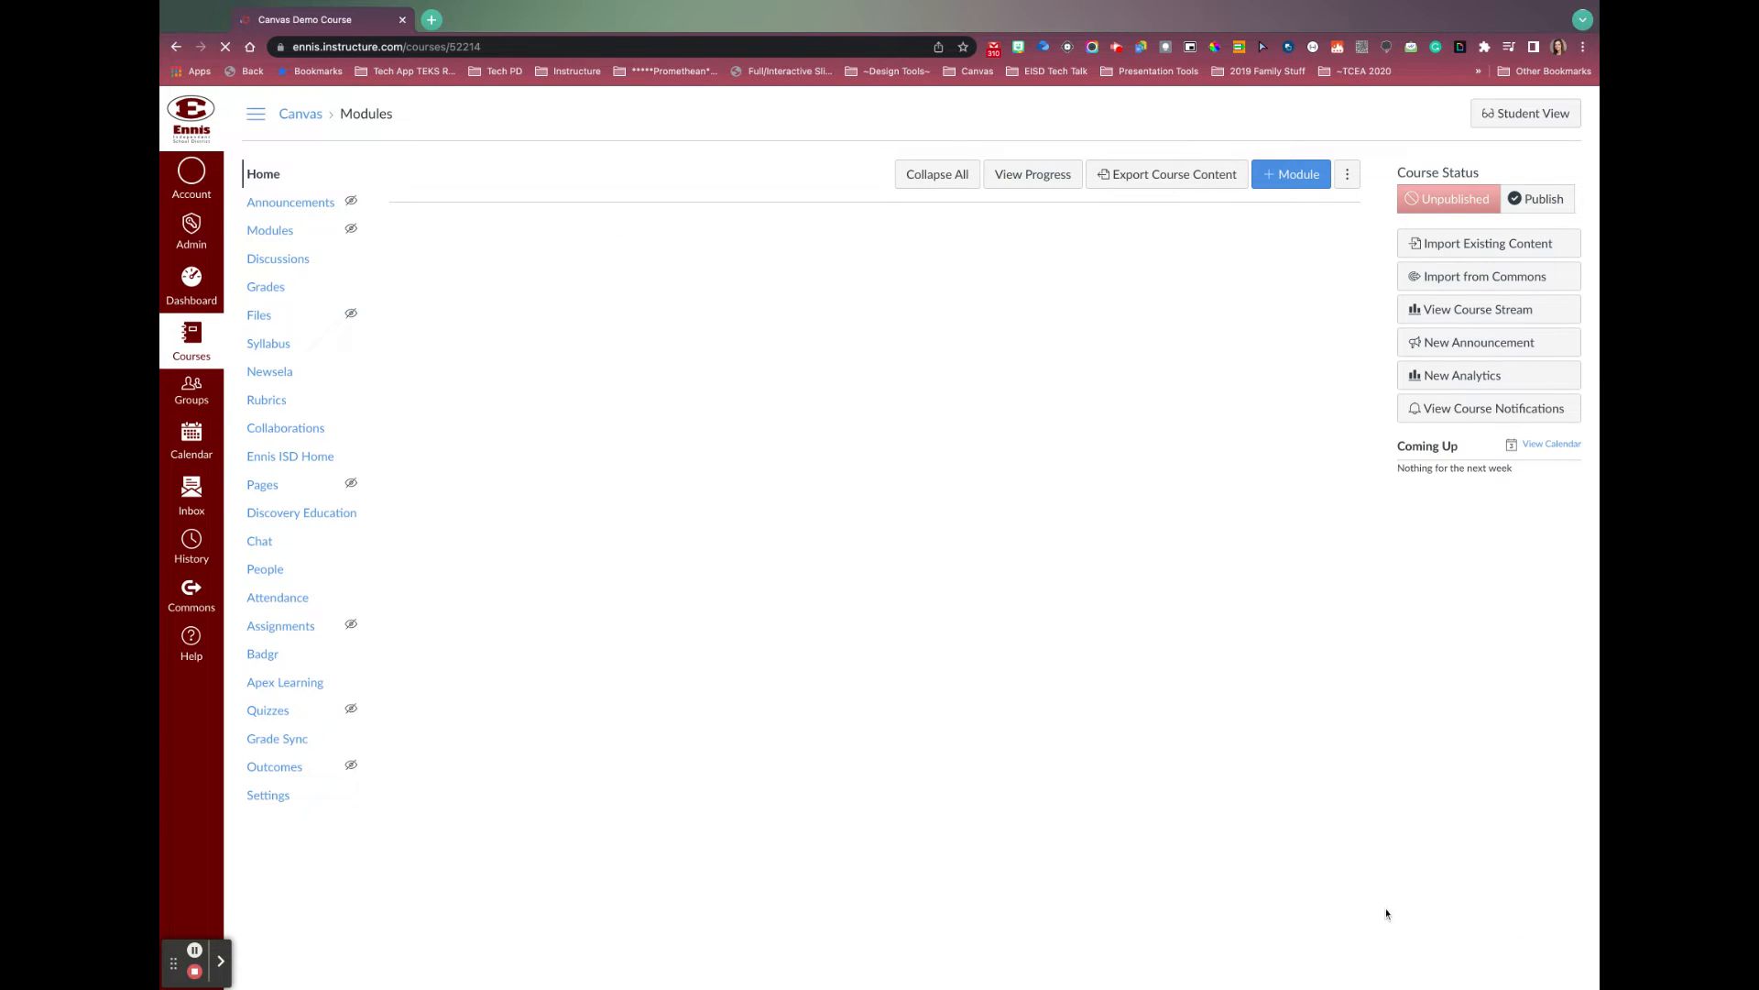
click(267, 794)
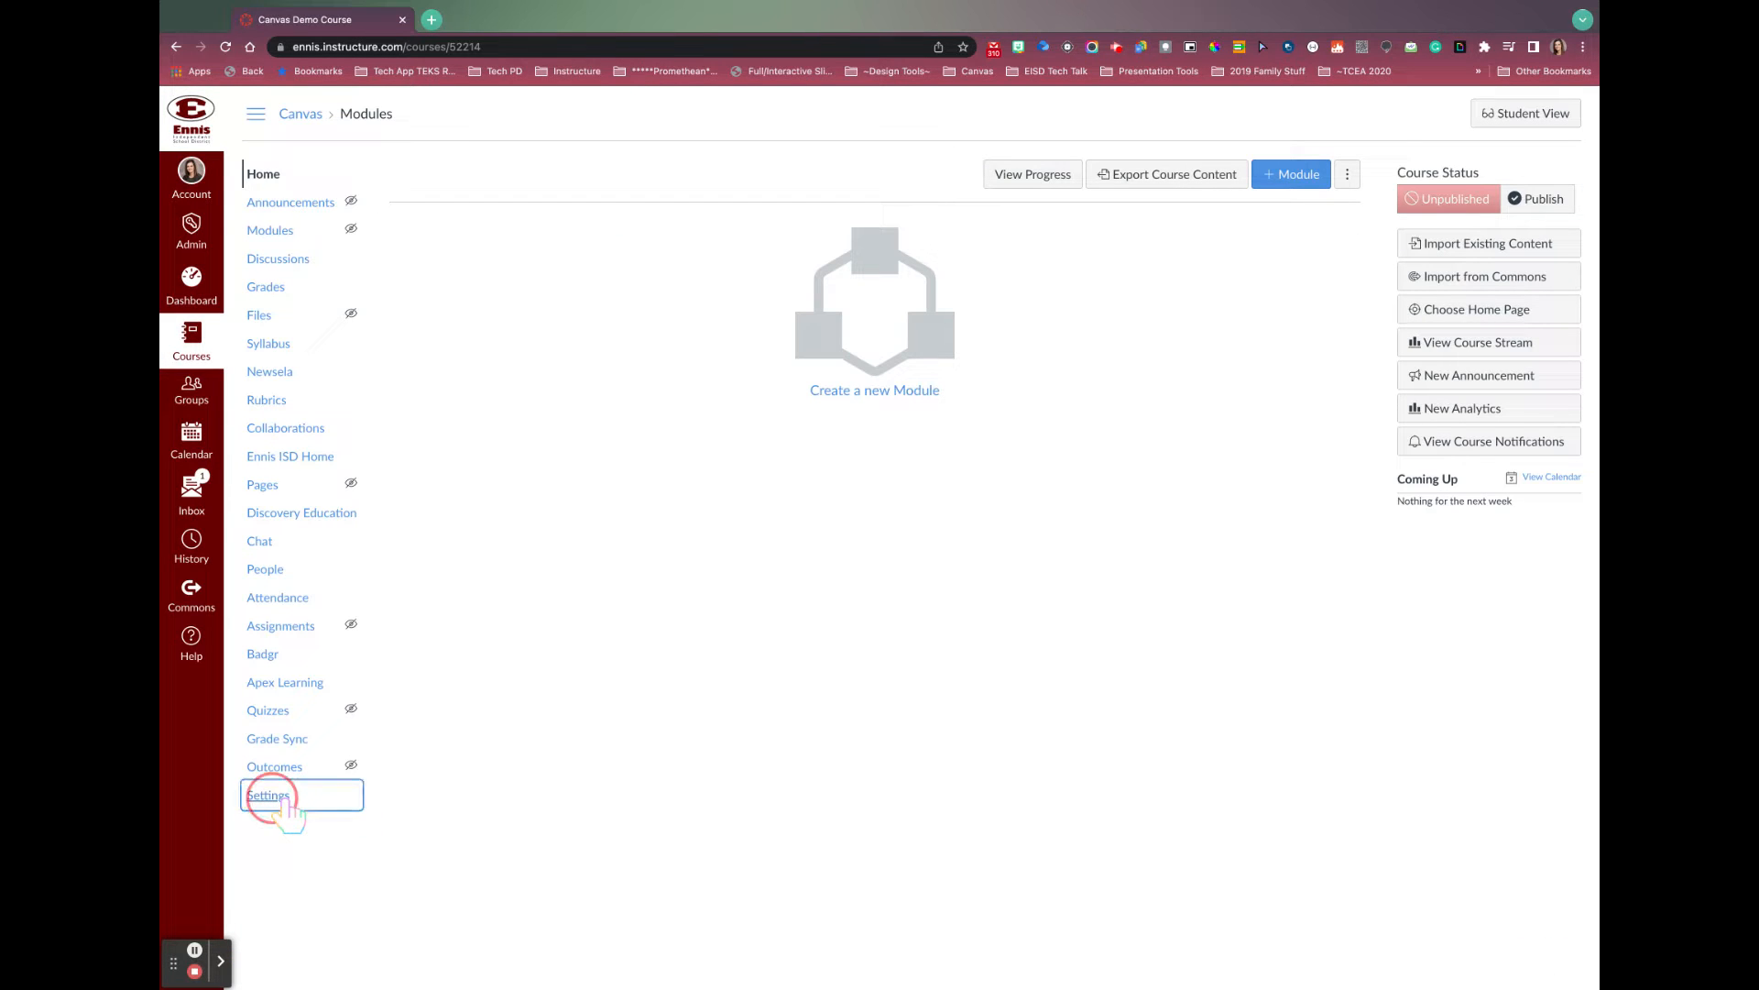
click(267, 795)
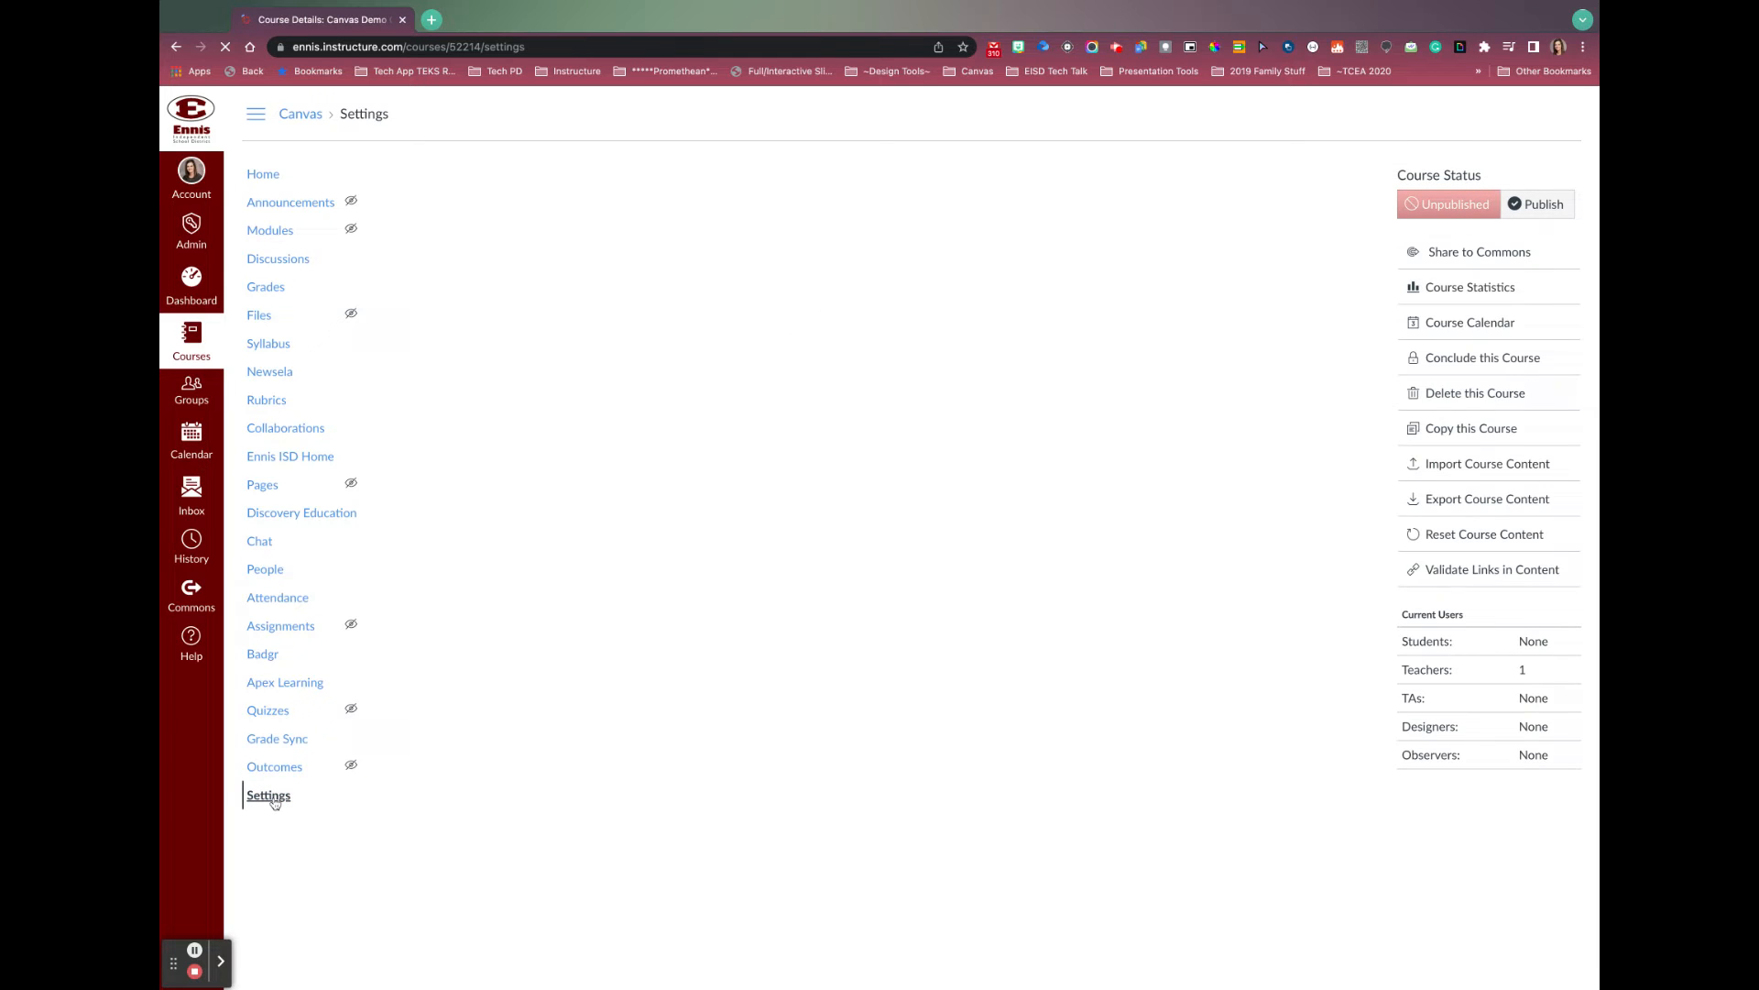
click(269, 795)
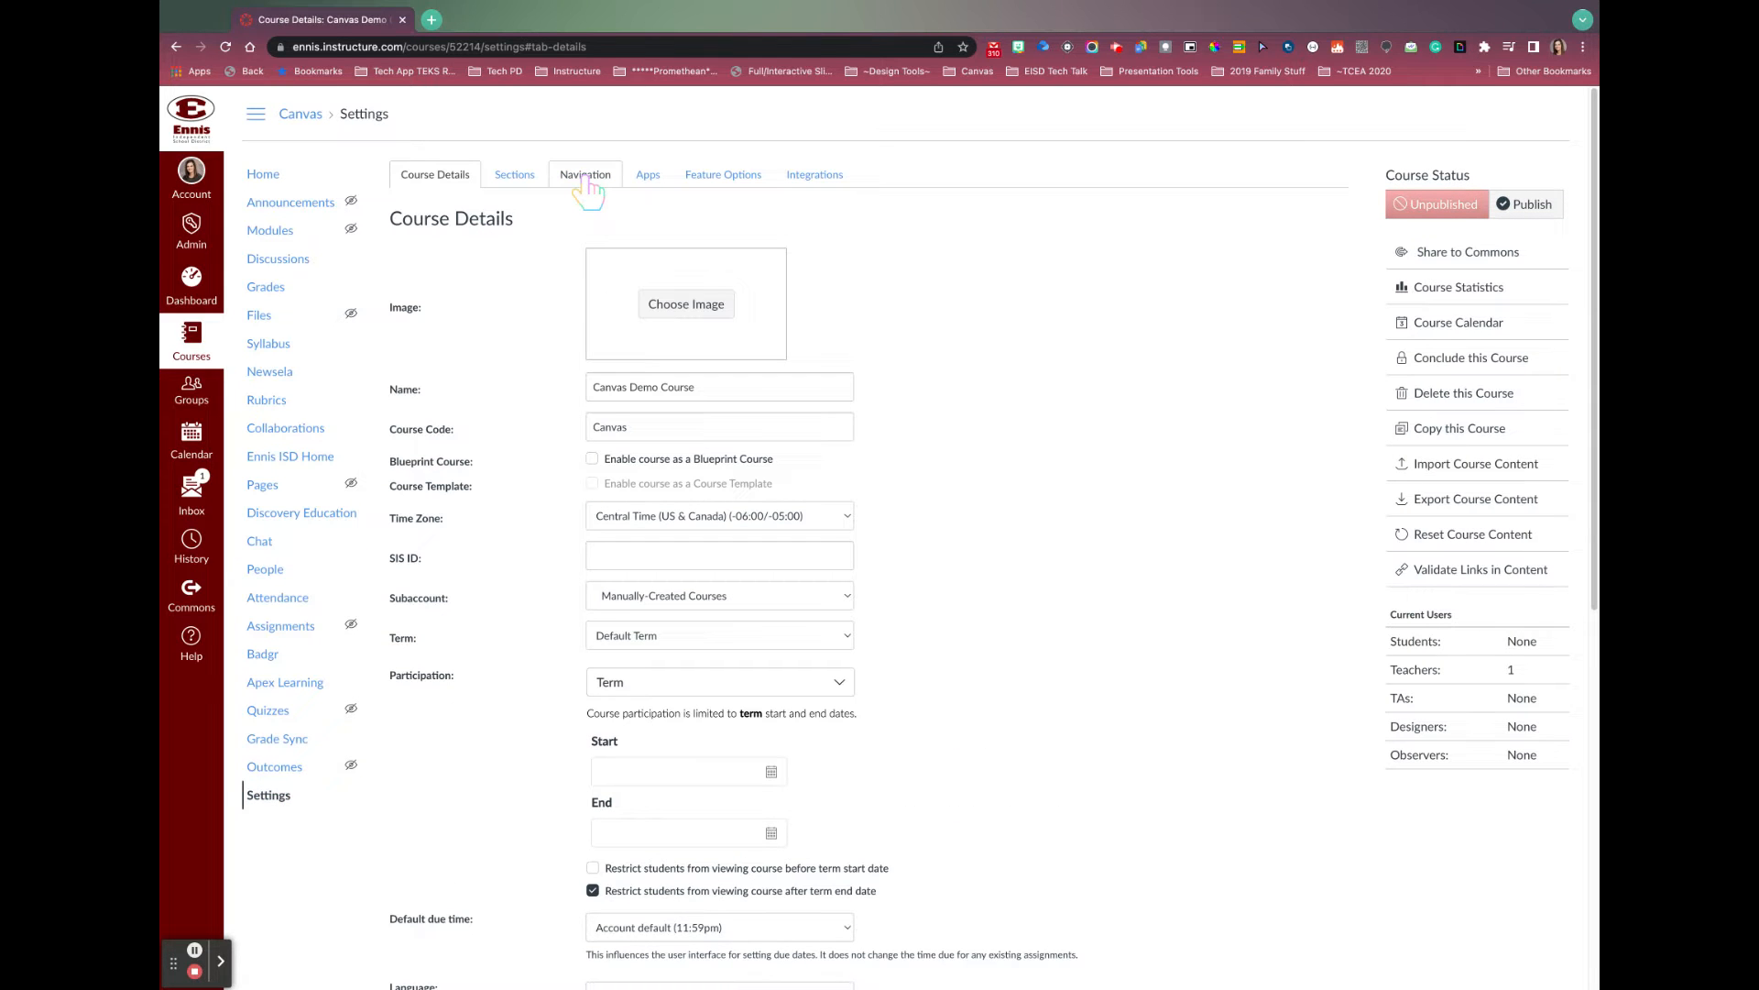
Step: On the Navigation tab, hide items like Syllabus, People, Chat and Quizzes from students
click(584, 174)
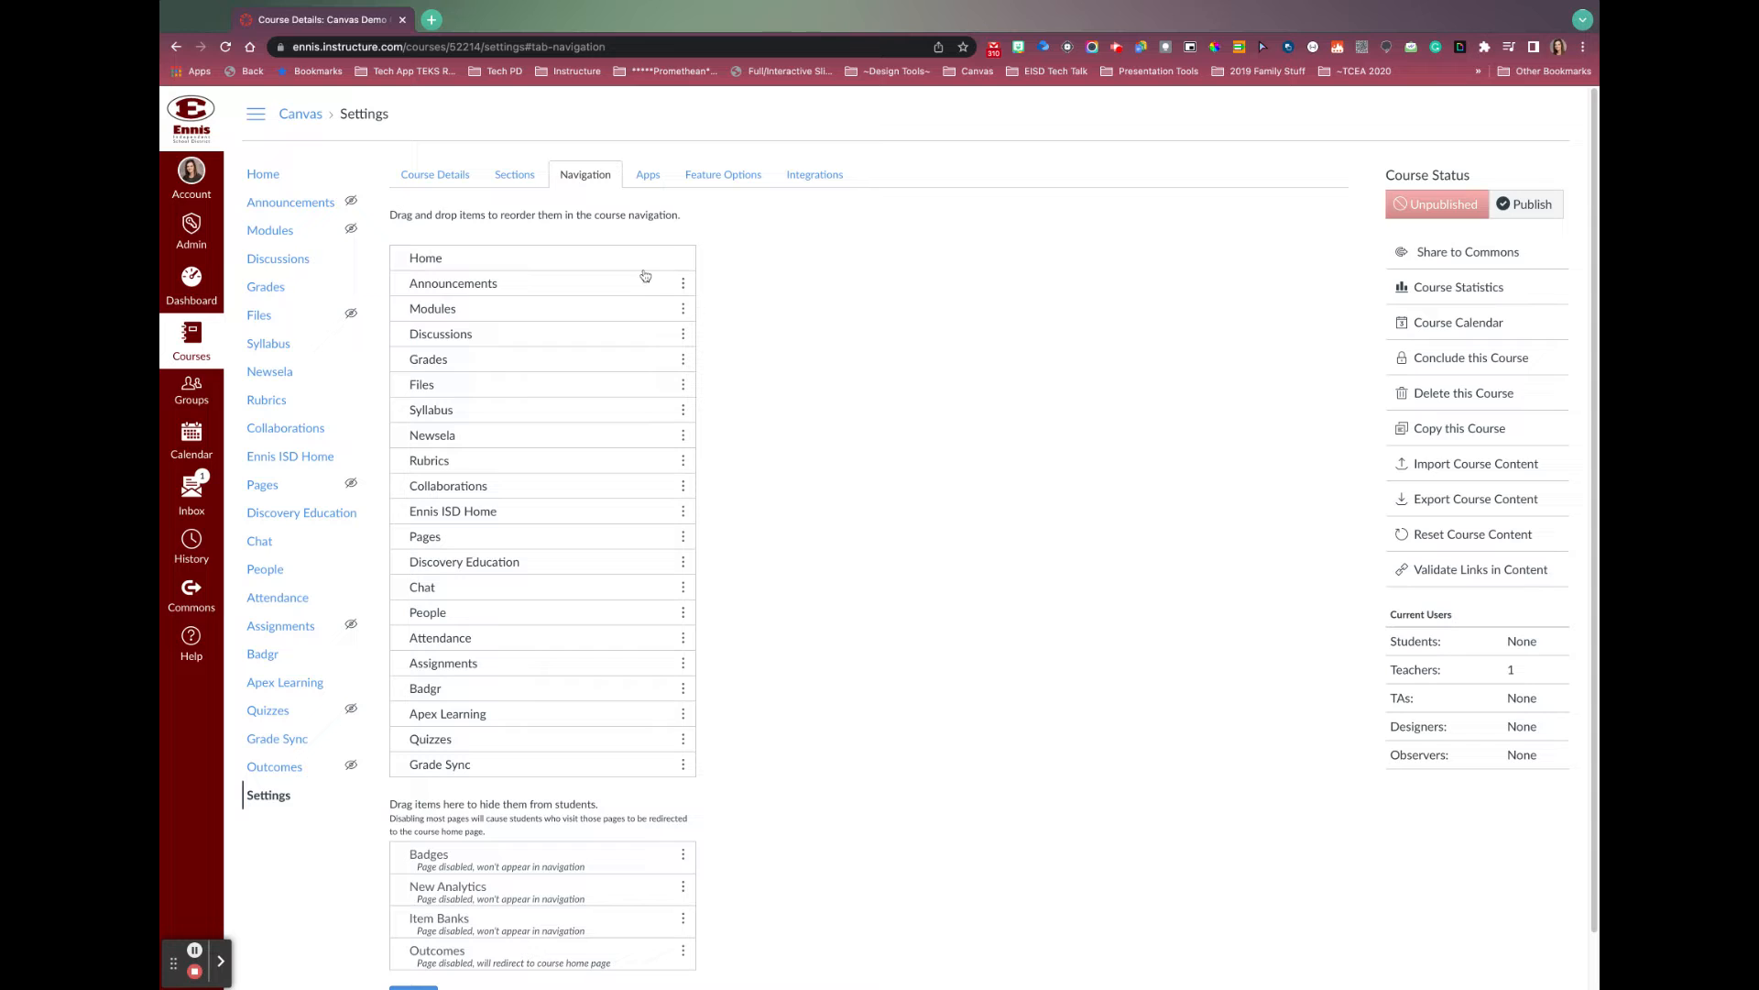
mouse_move(785, 432)
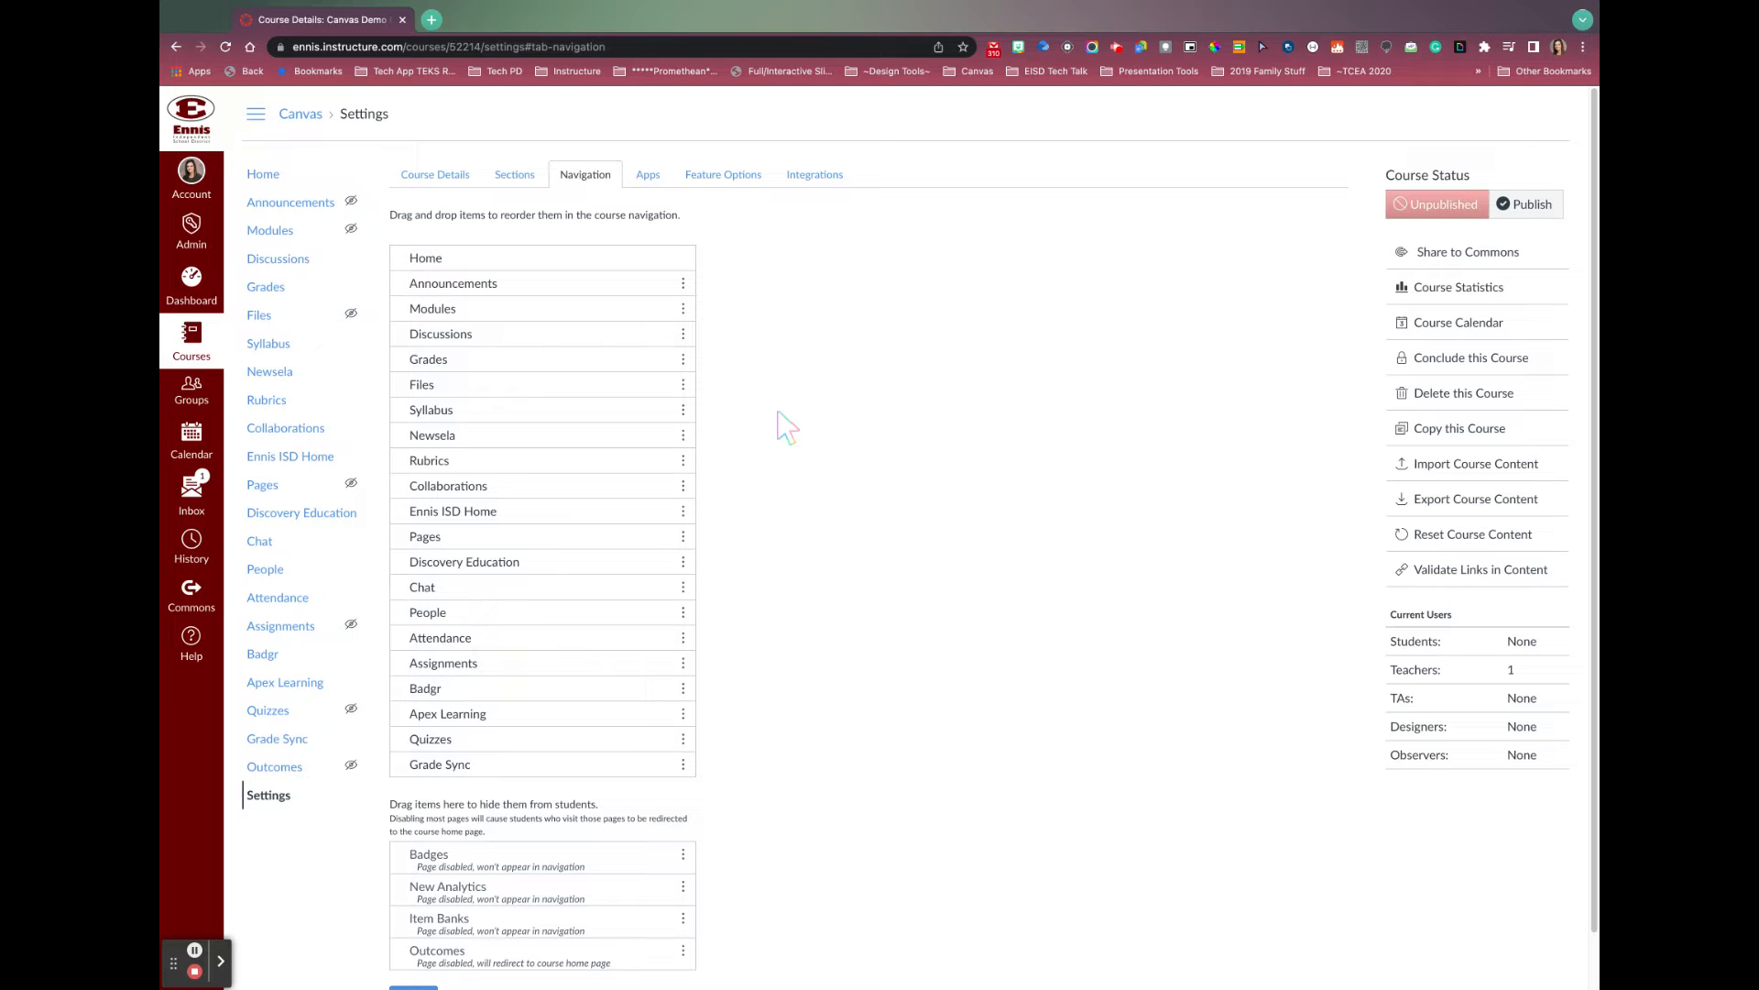
mouse_move(487, 848)
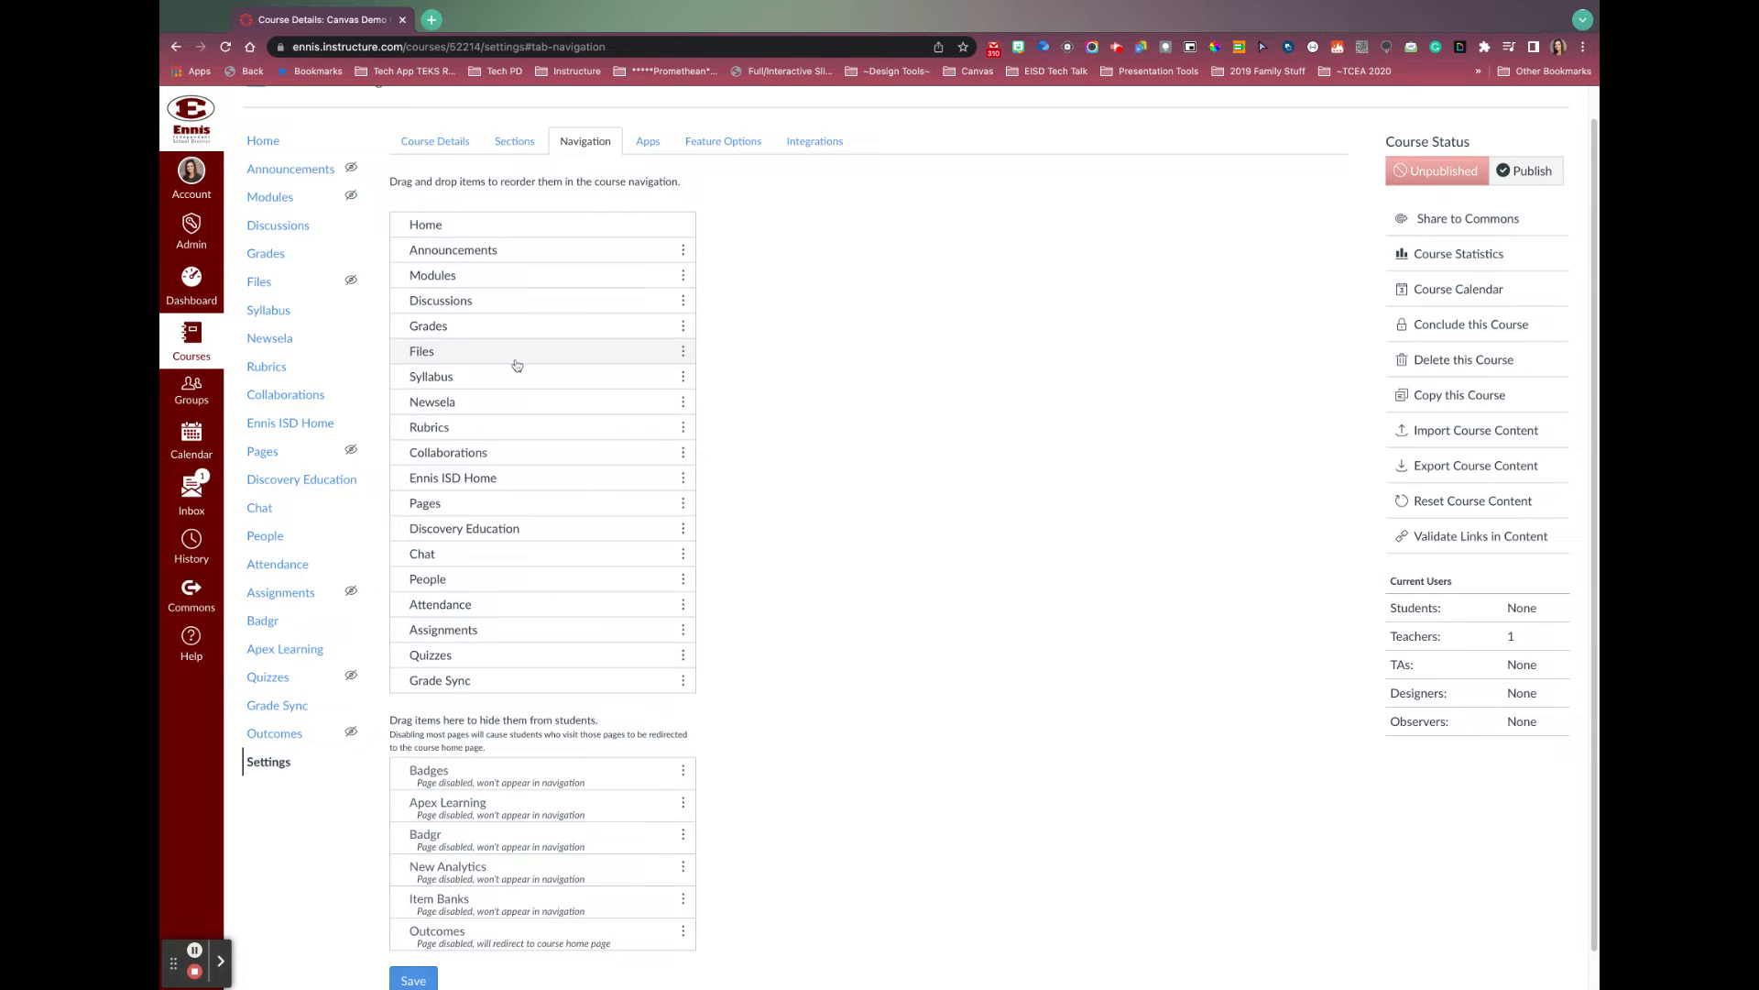
mouse_move(507, 275)
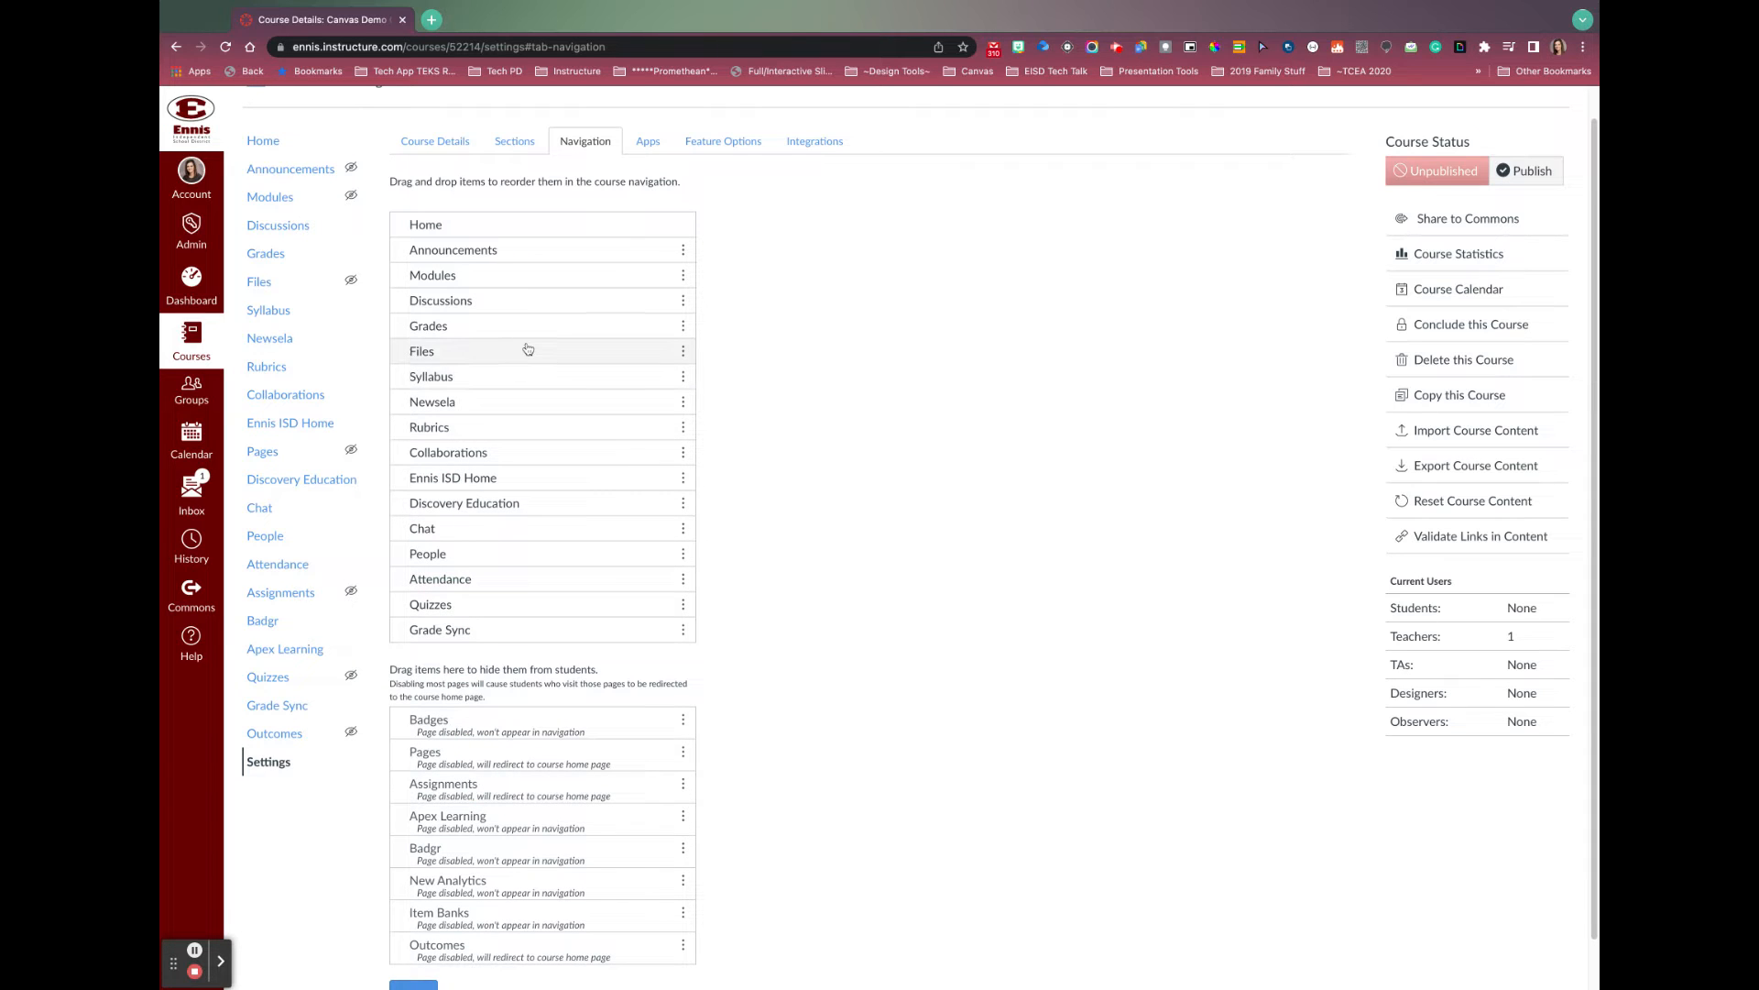
mouse_move(539, 300)
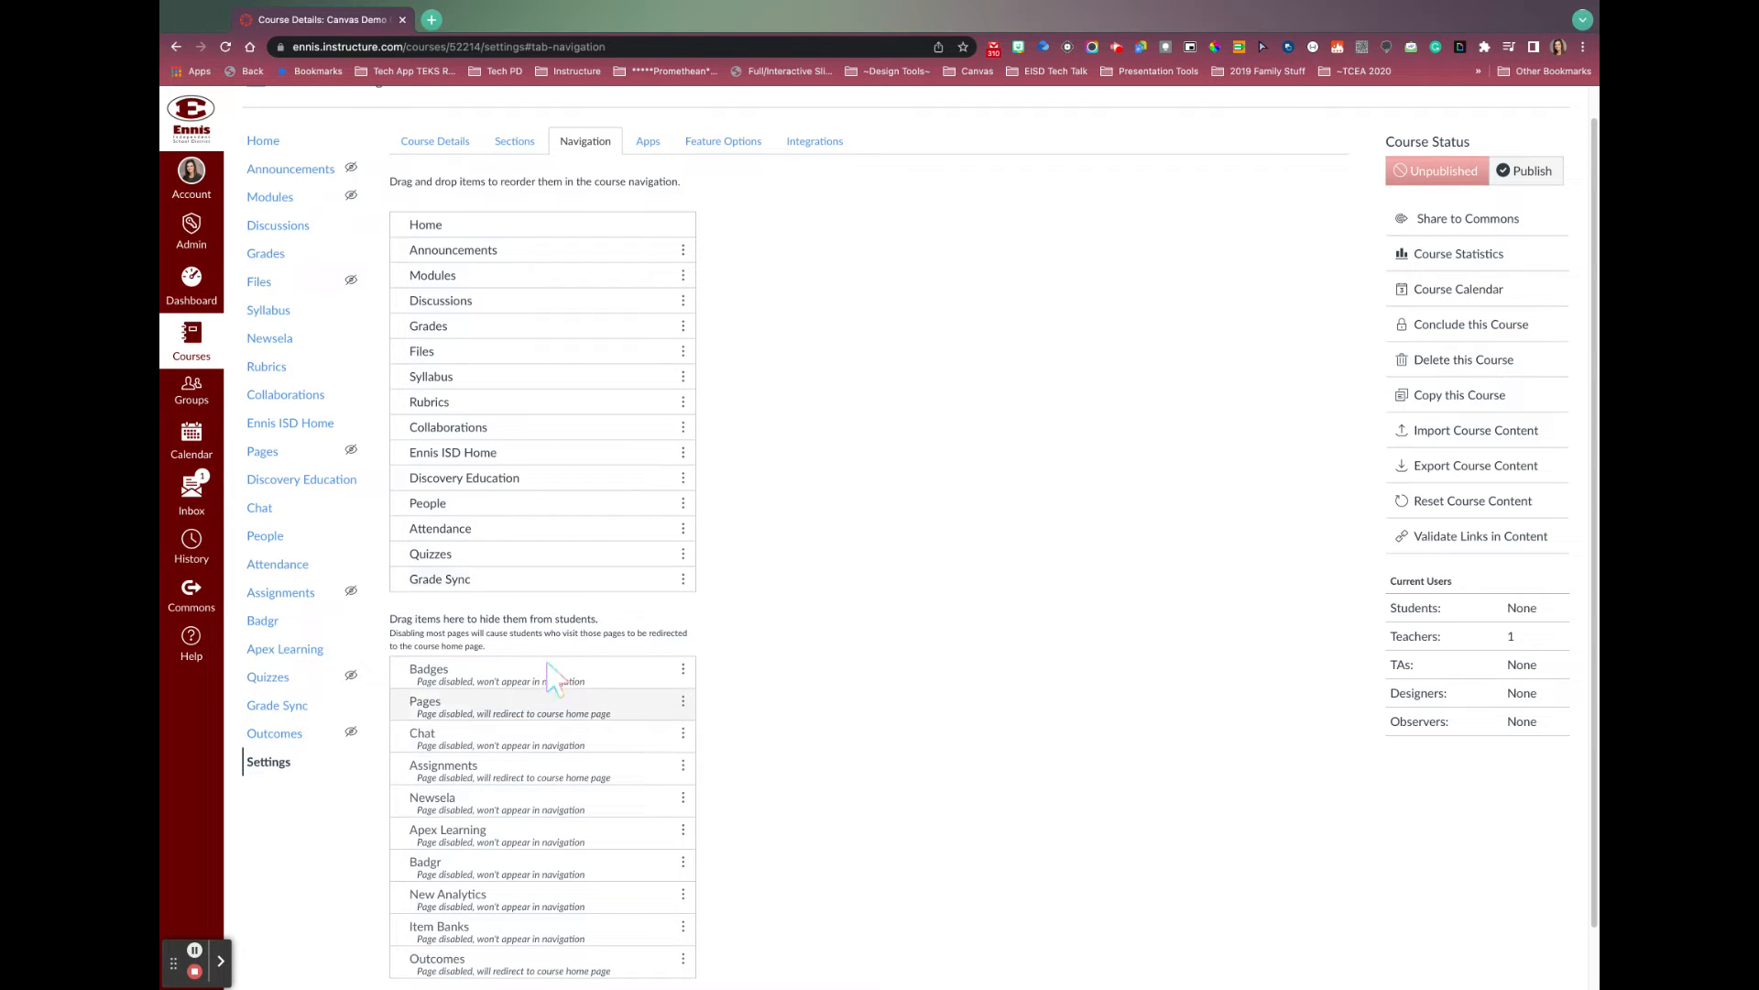
mouse_move(620, 656)
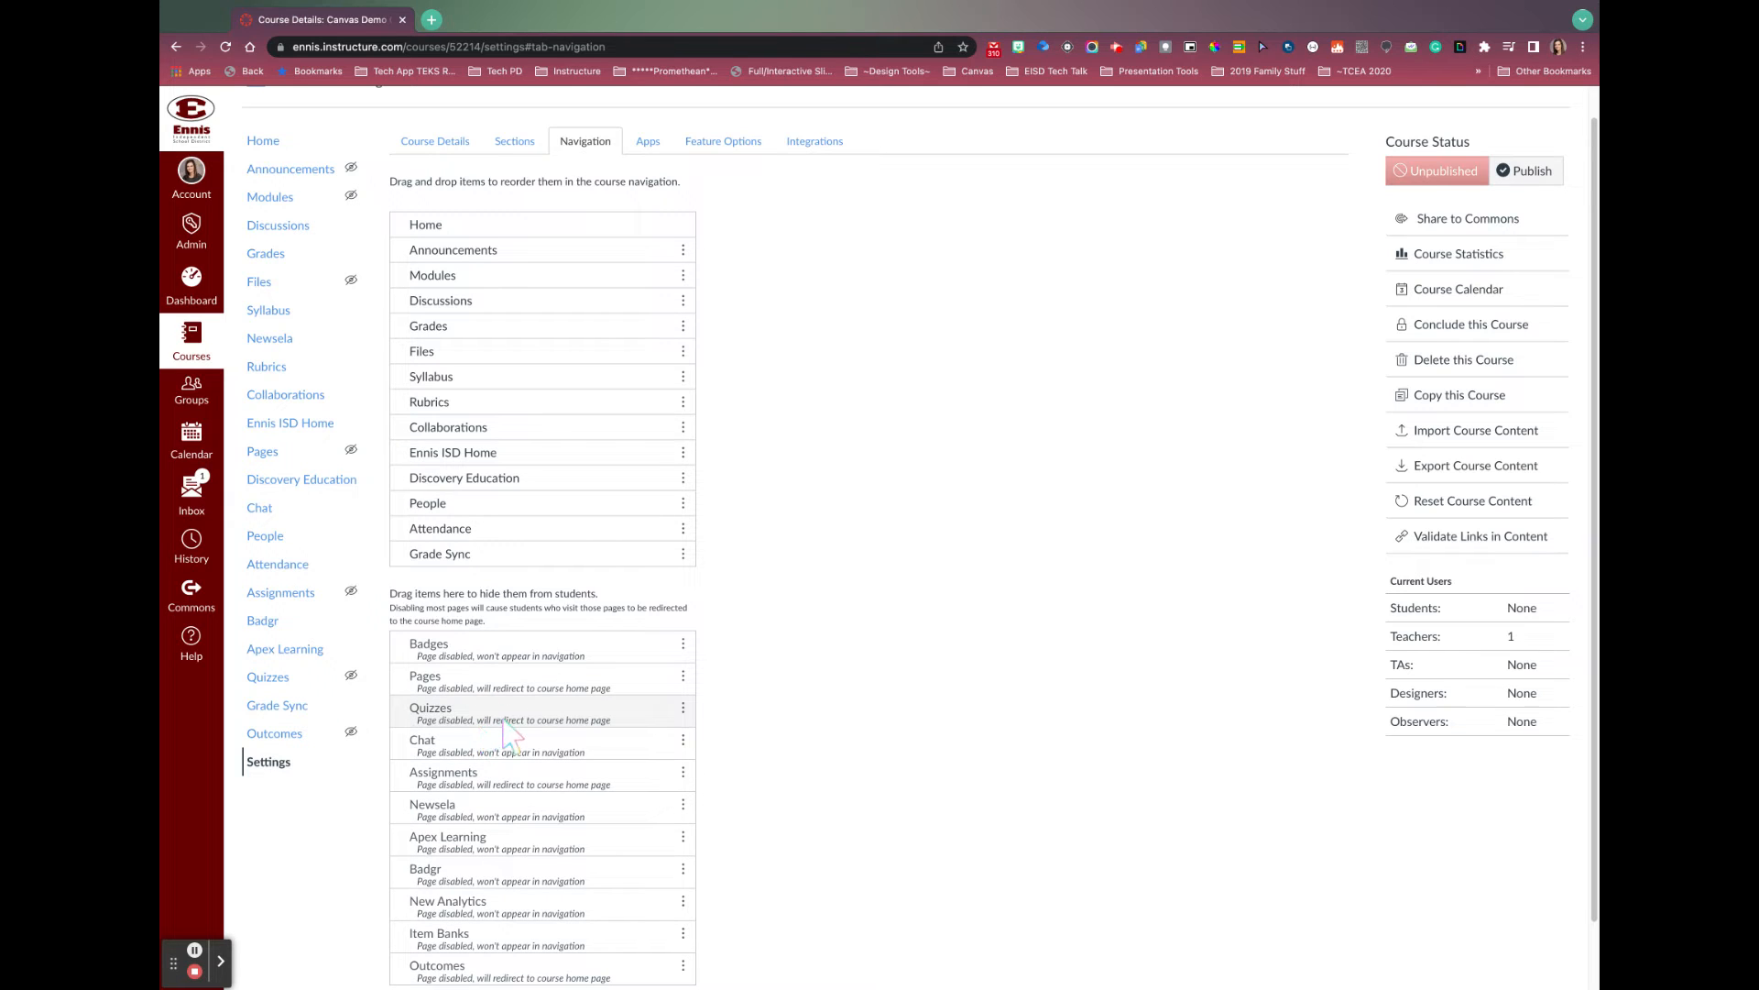
mouse_move(500, 735)
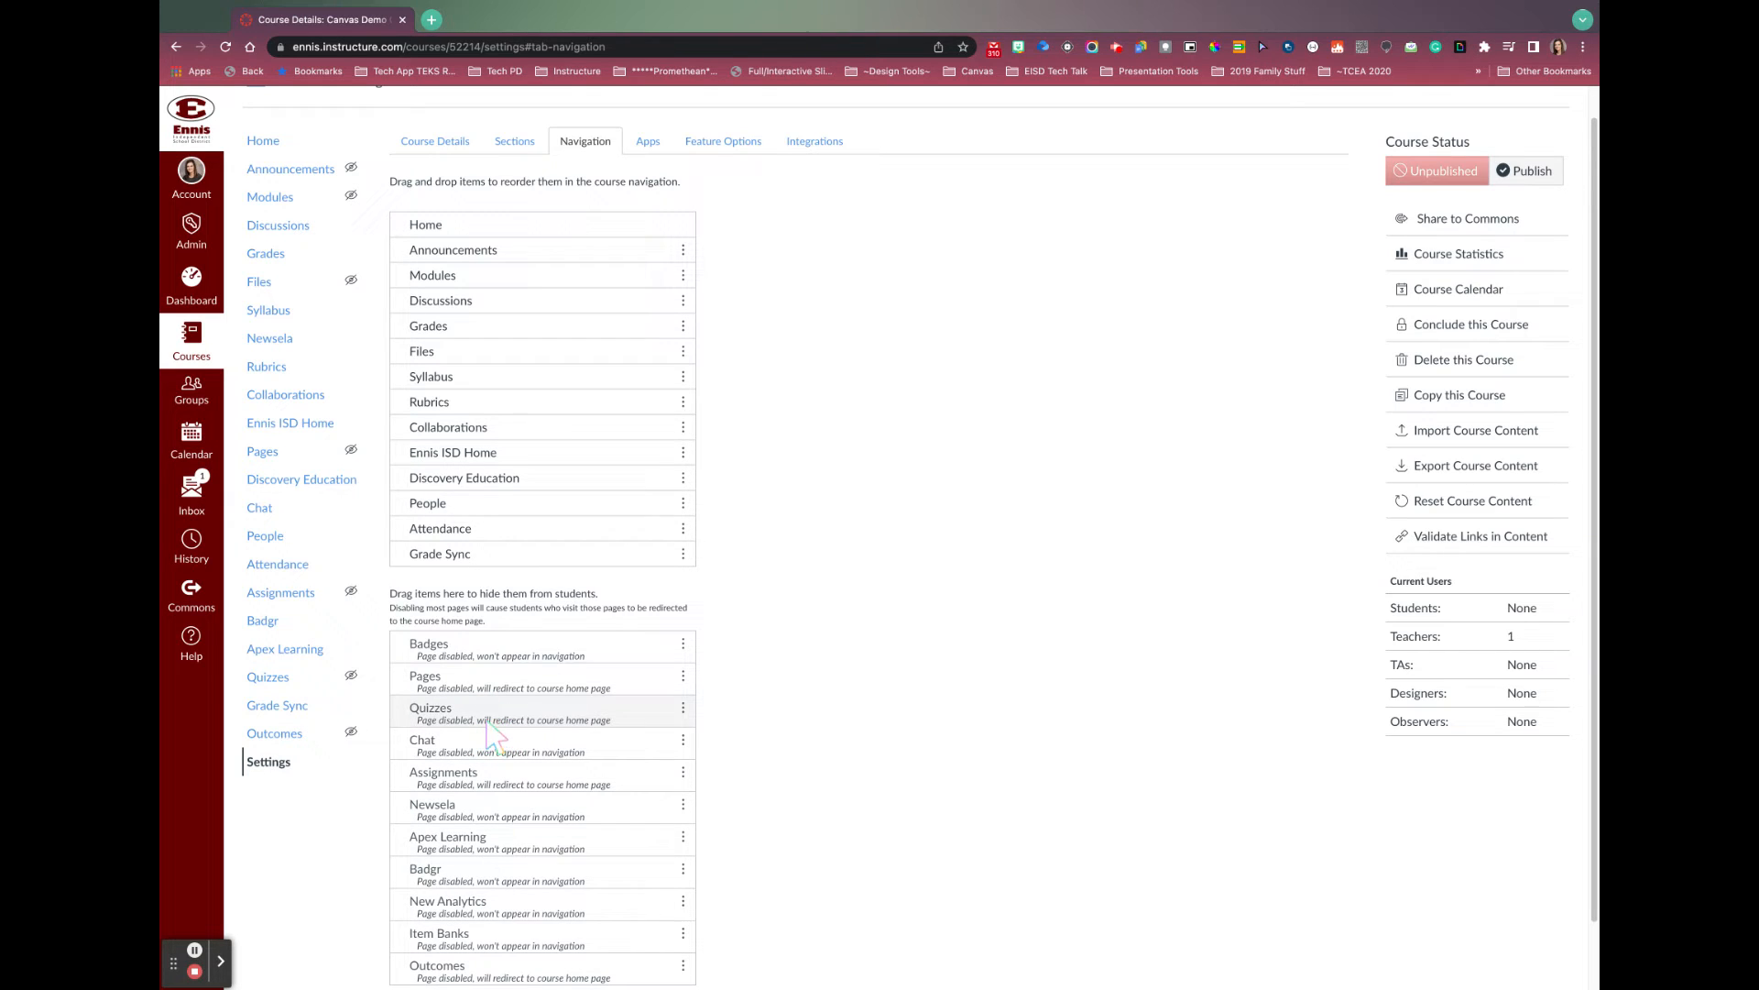
drag(431, 376, 534, 644)
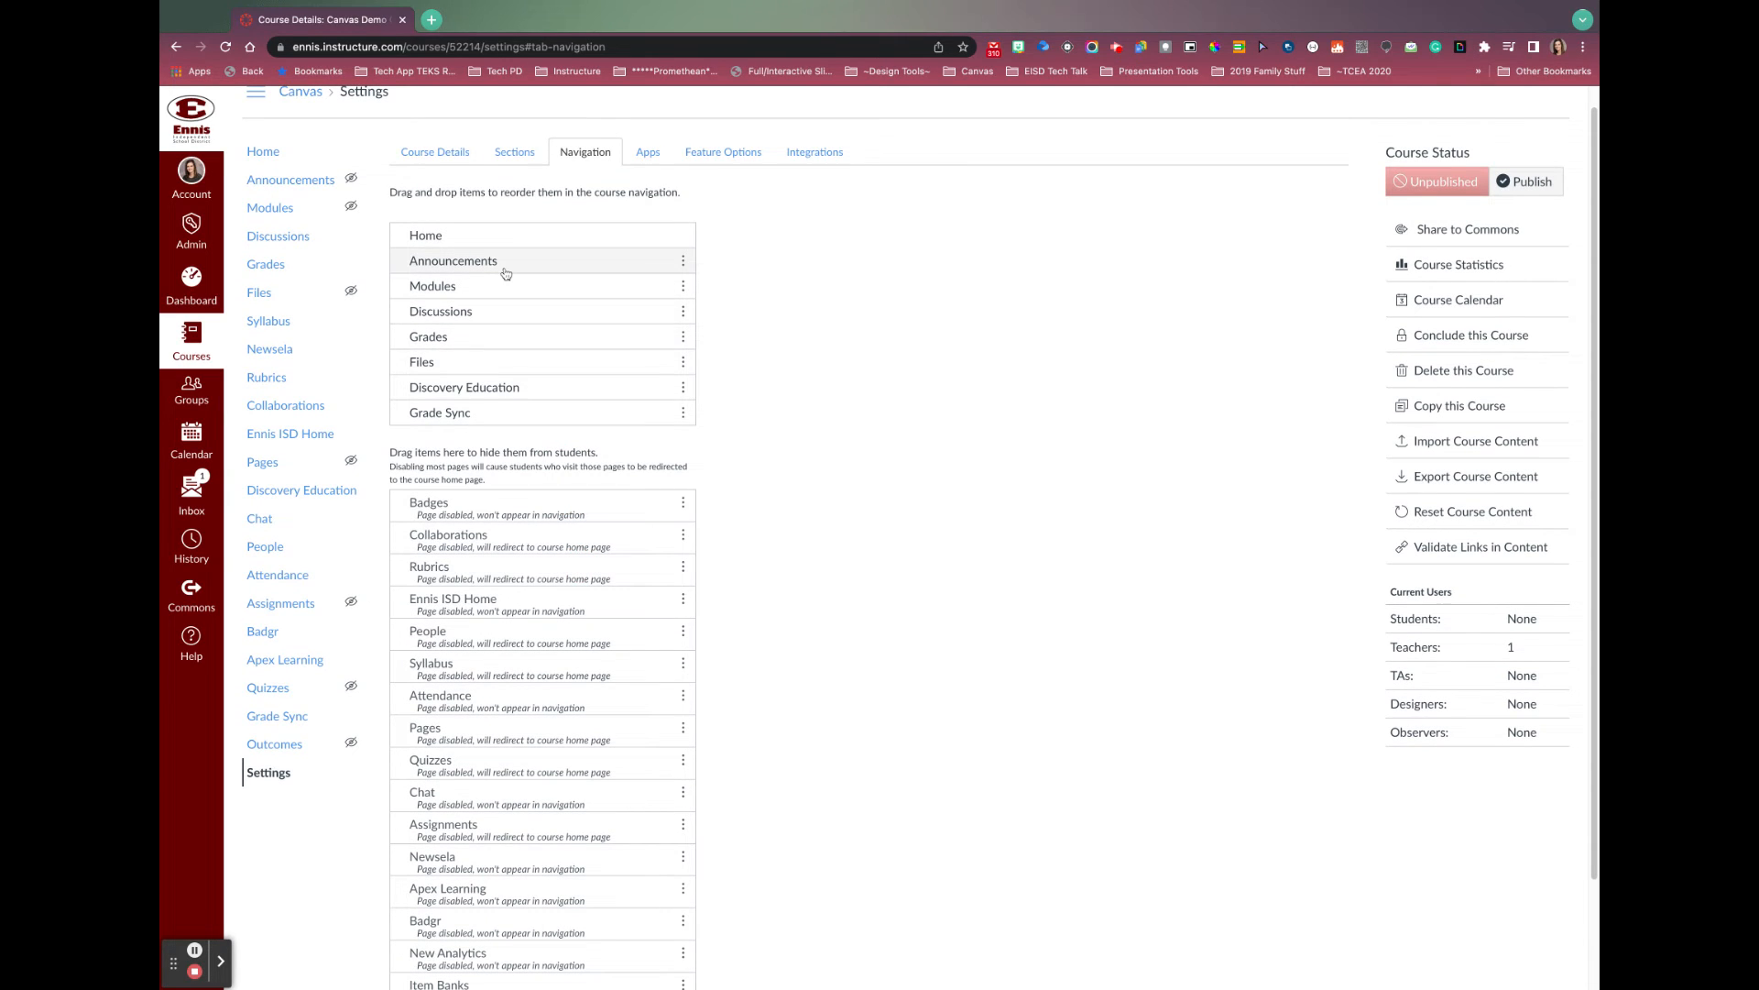
Step: Save the navigation changes so the course menu keeps only the eight chosen items
scroll(up, 3)
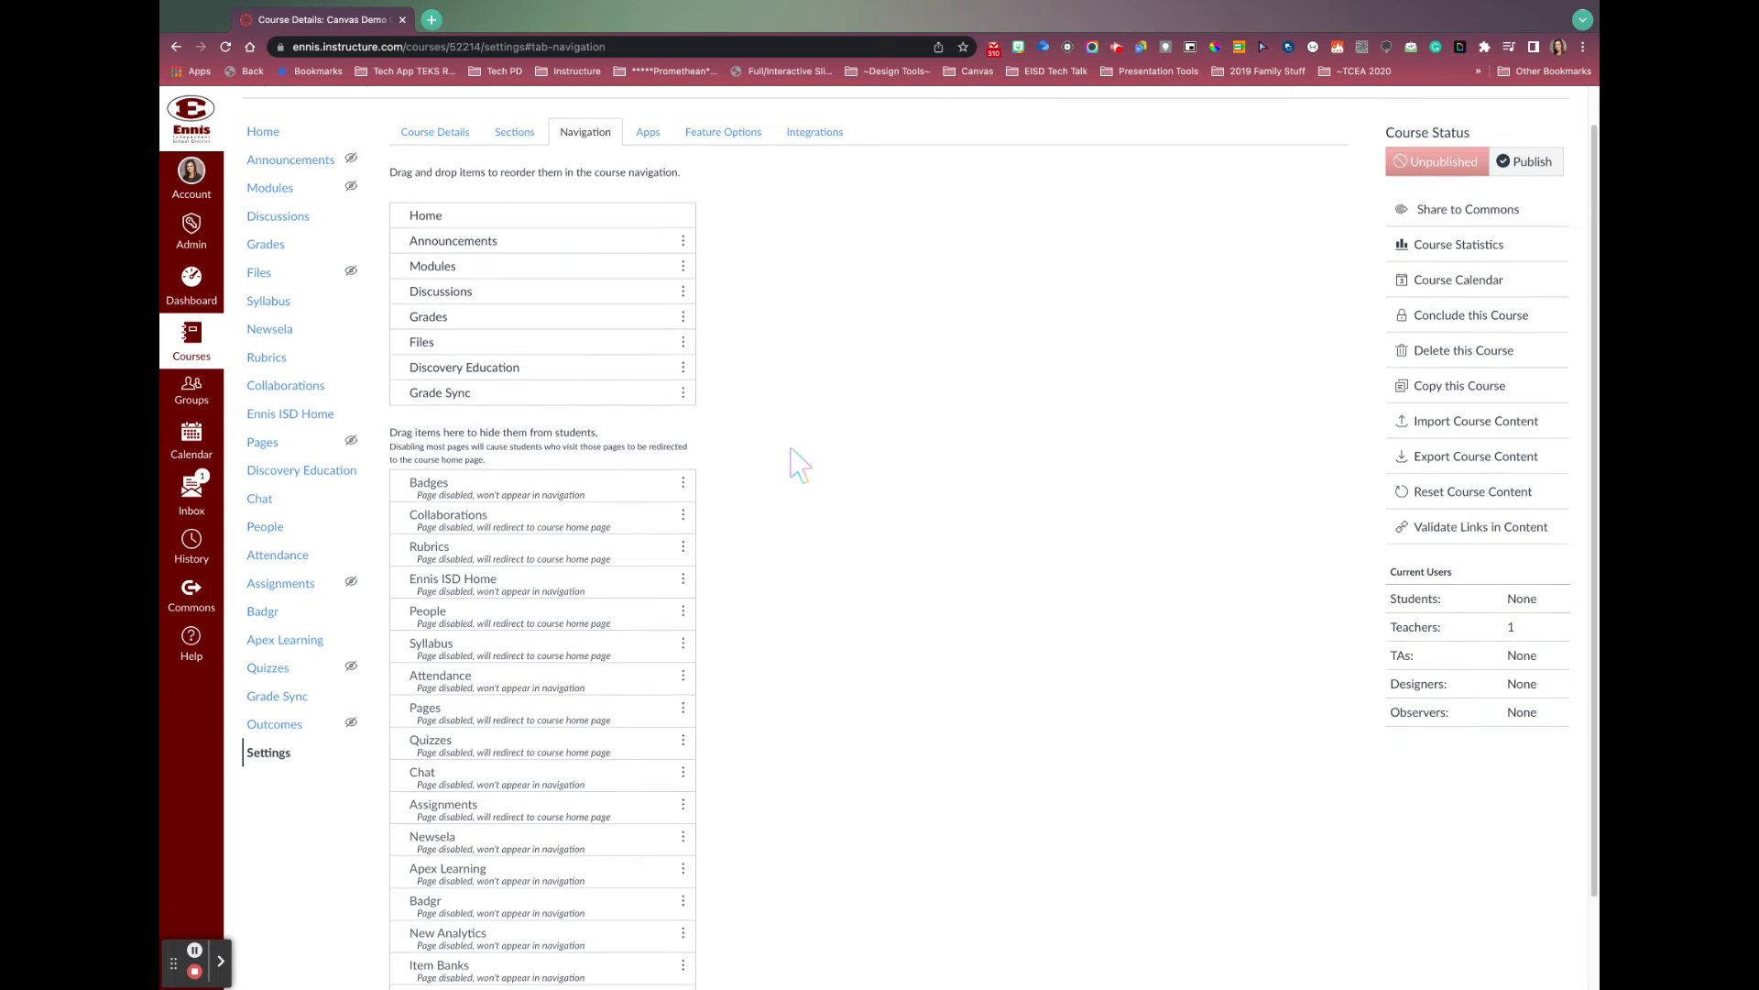
scroll(down, 3)
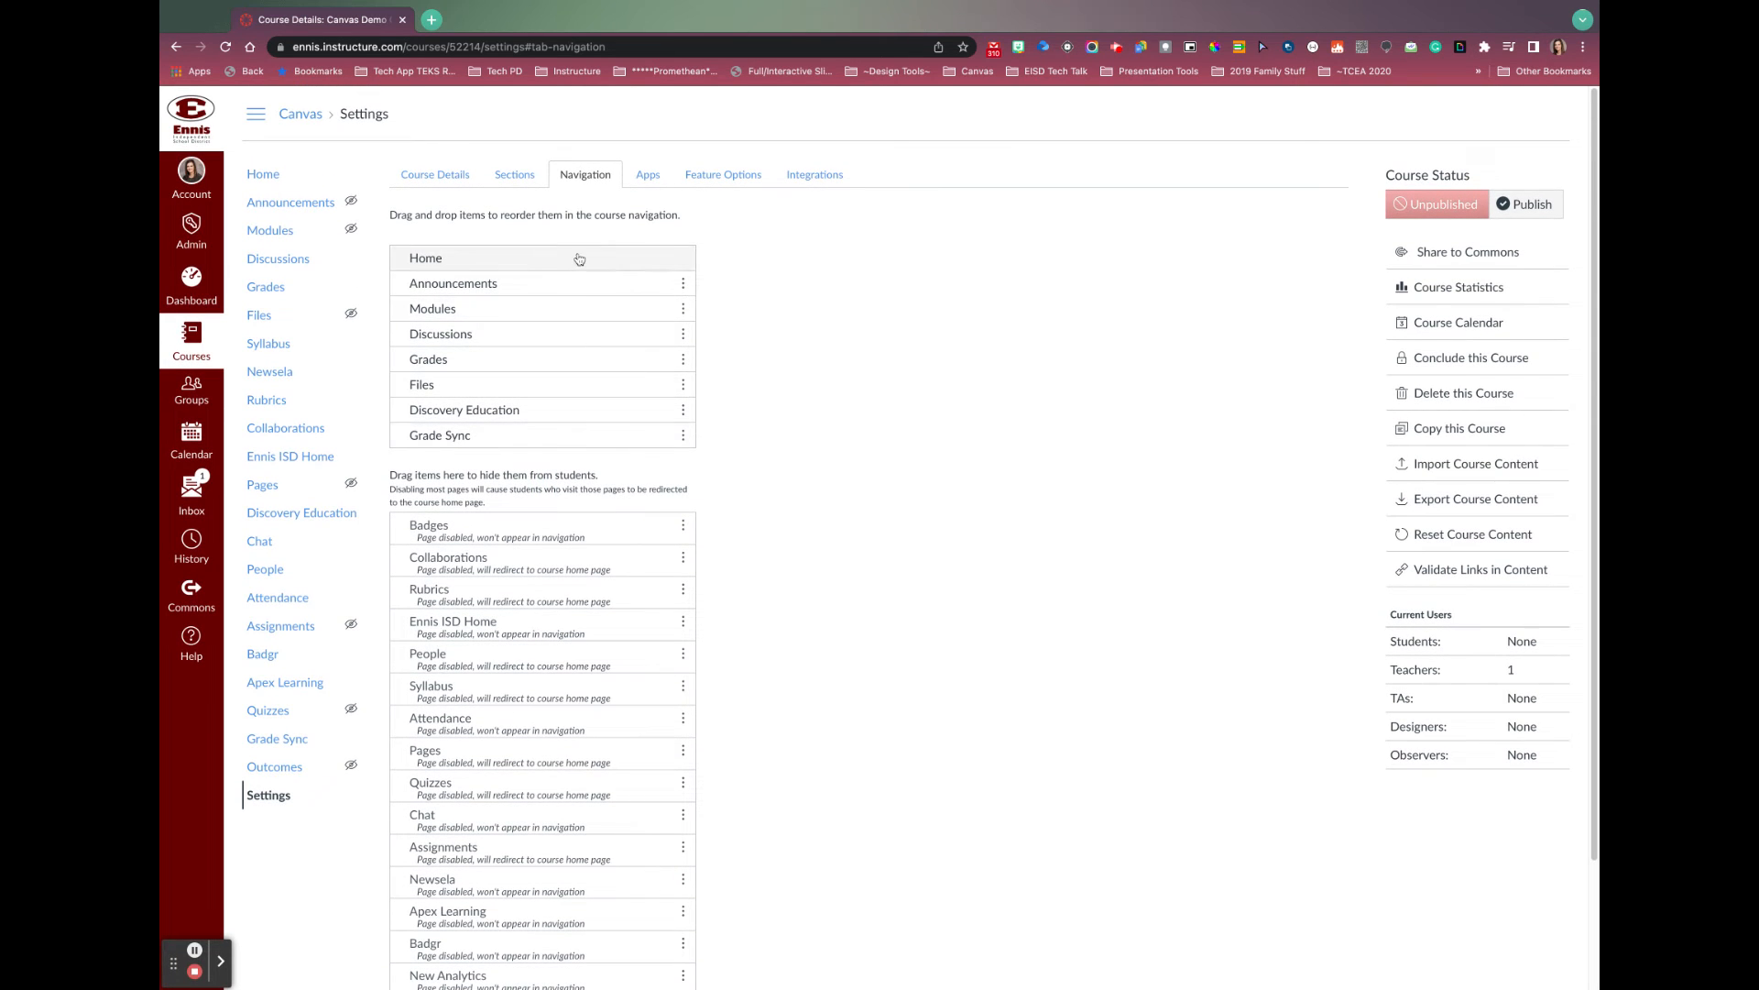
scroll(down, 3)
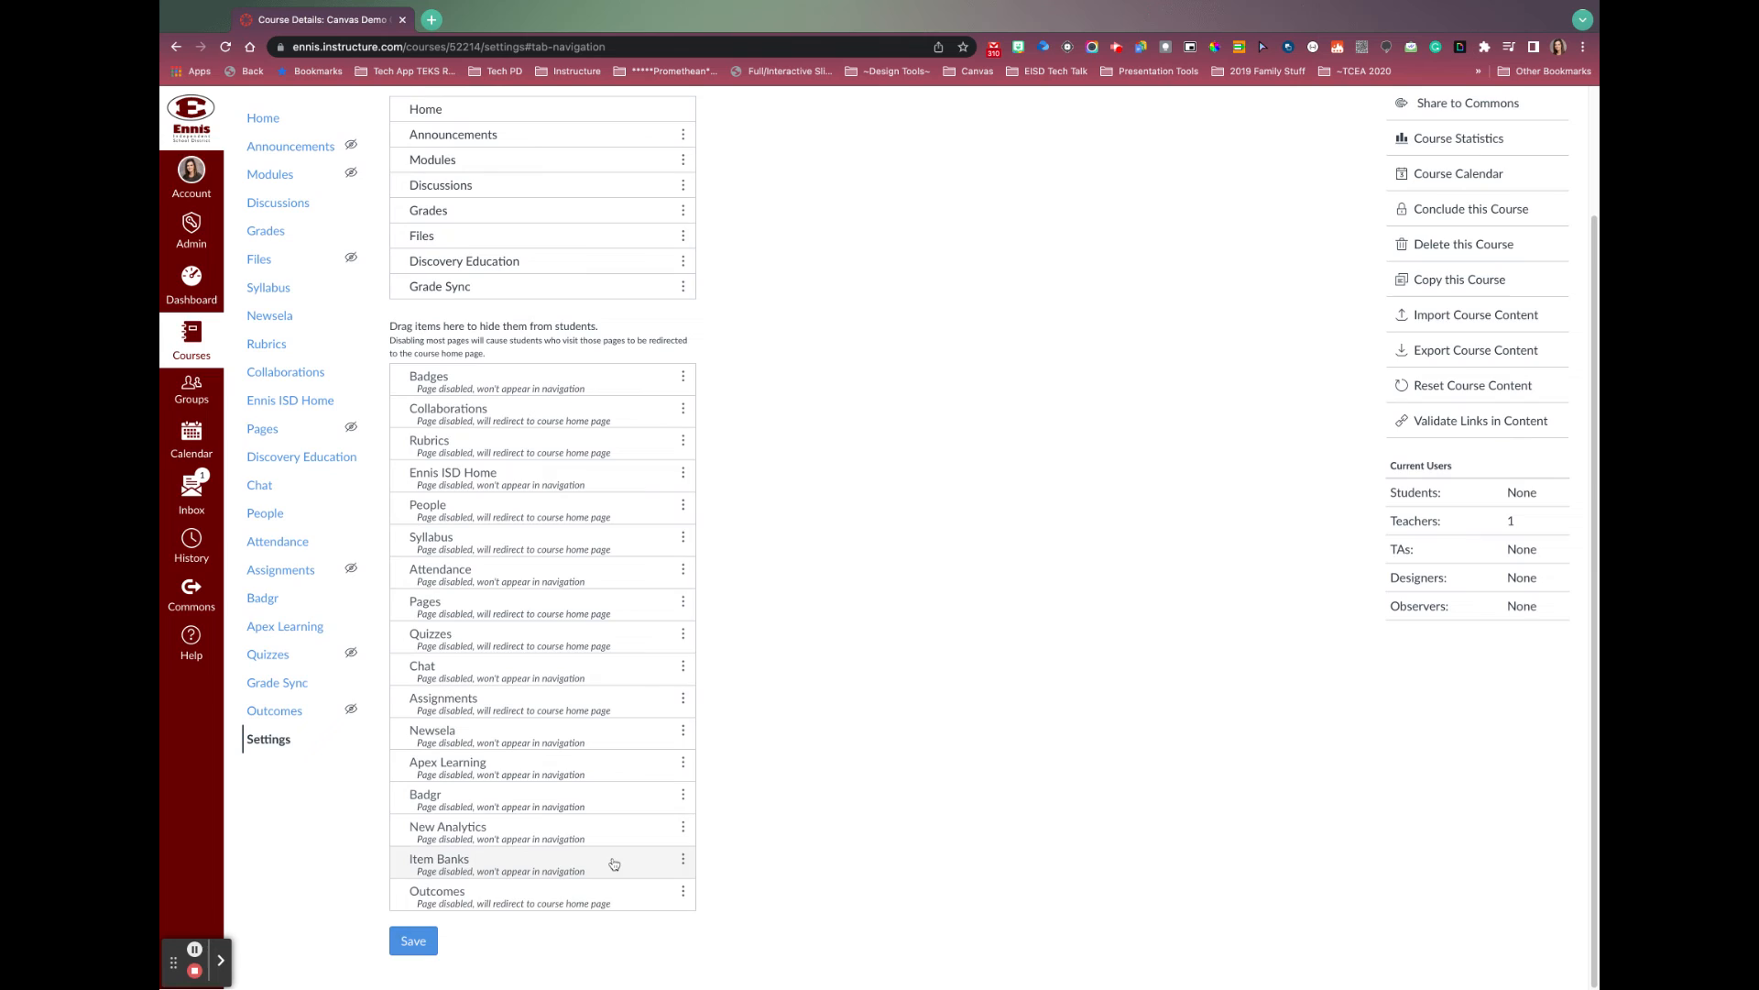
click(411, 940)
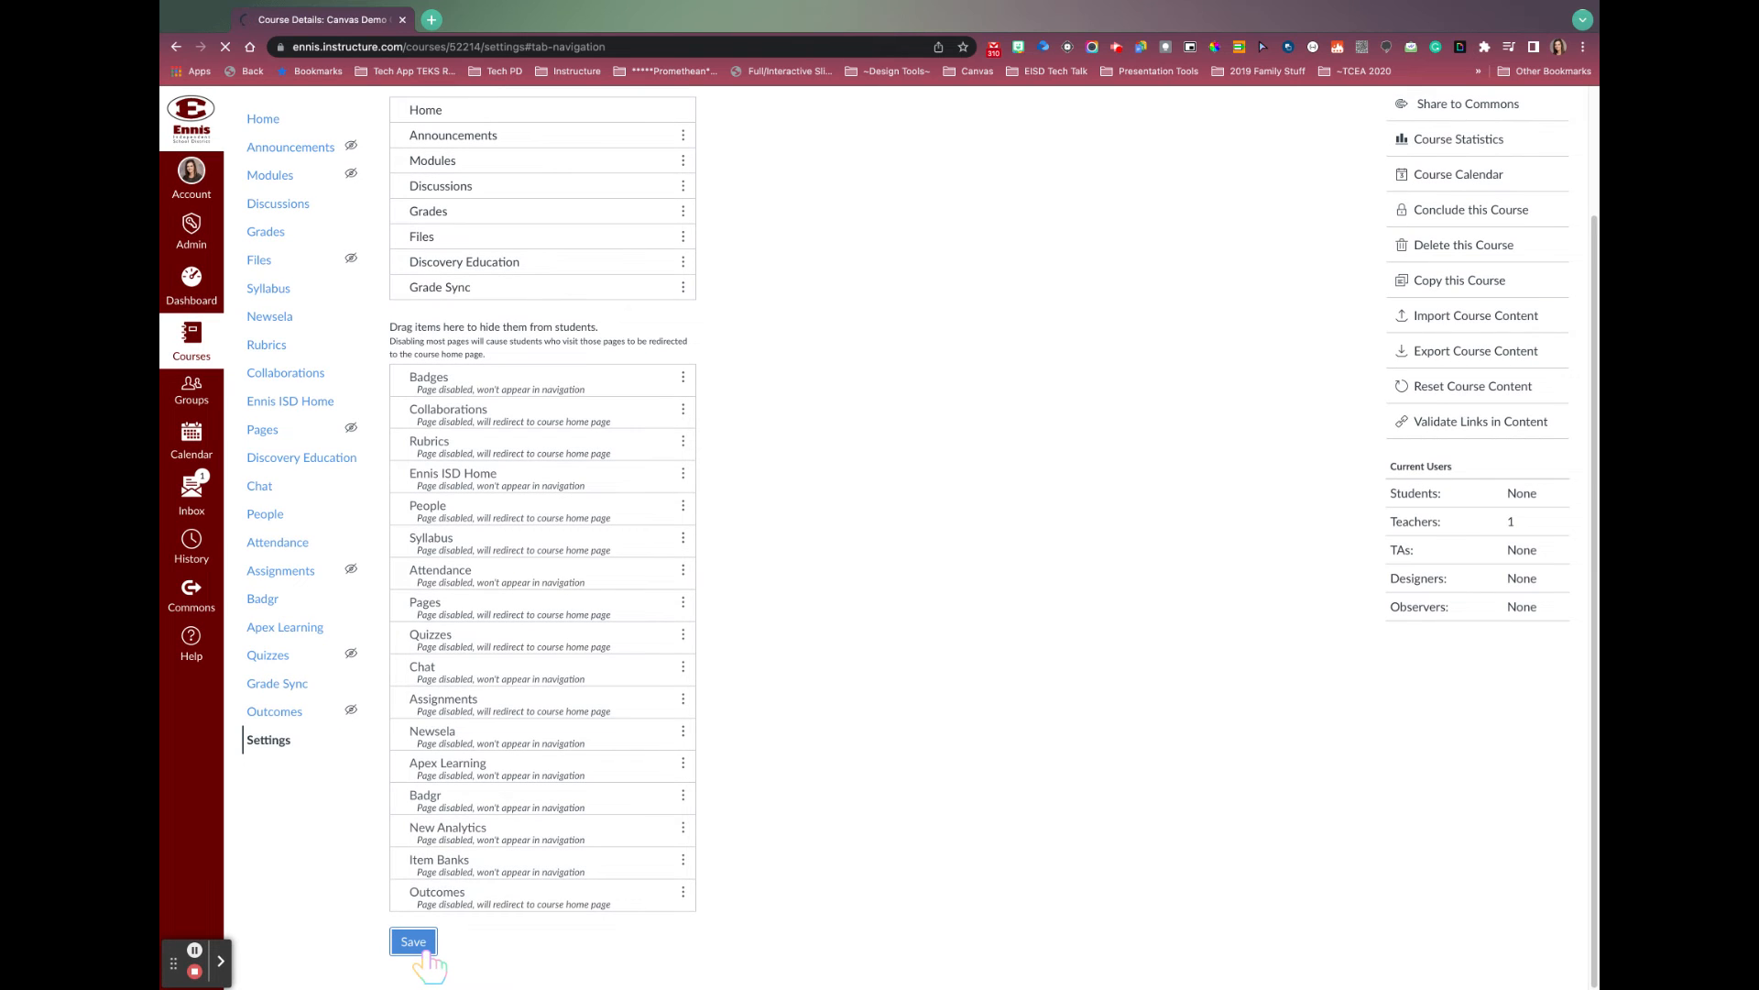
click(413, 941)
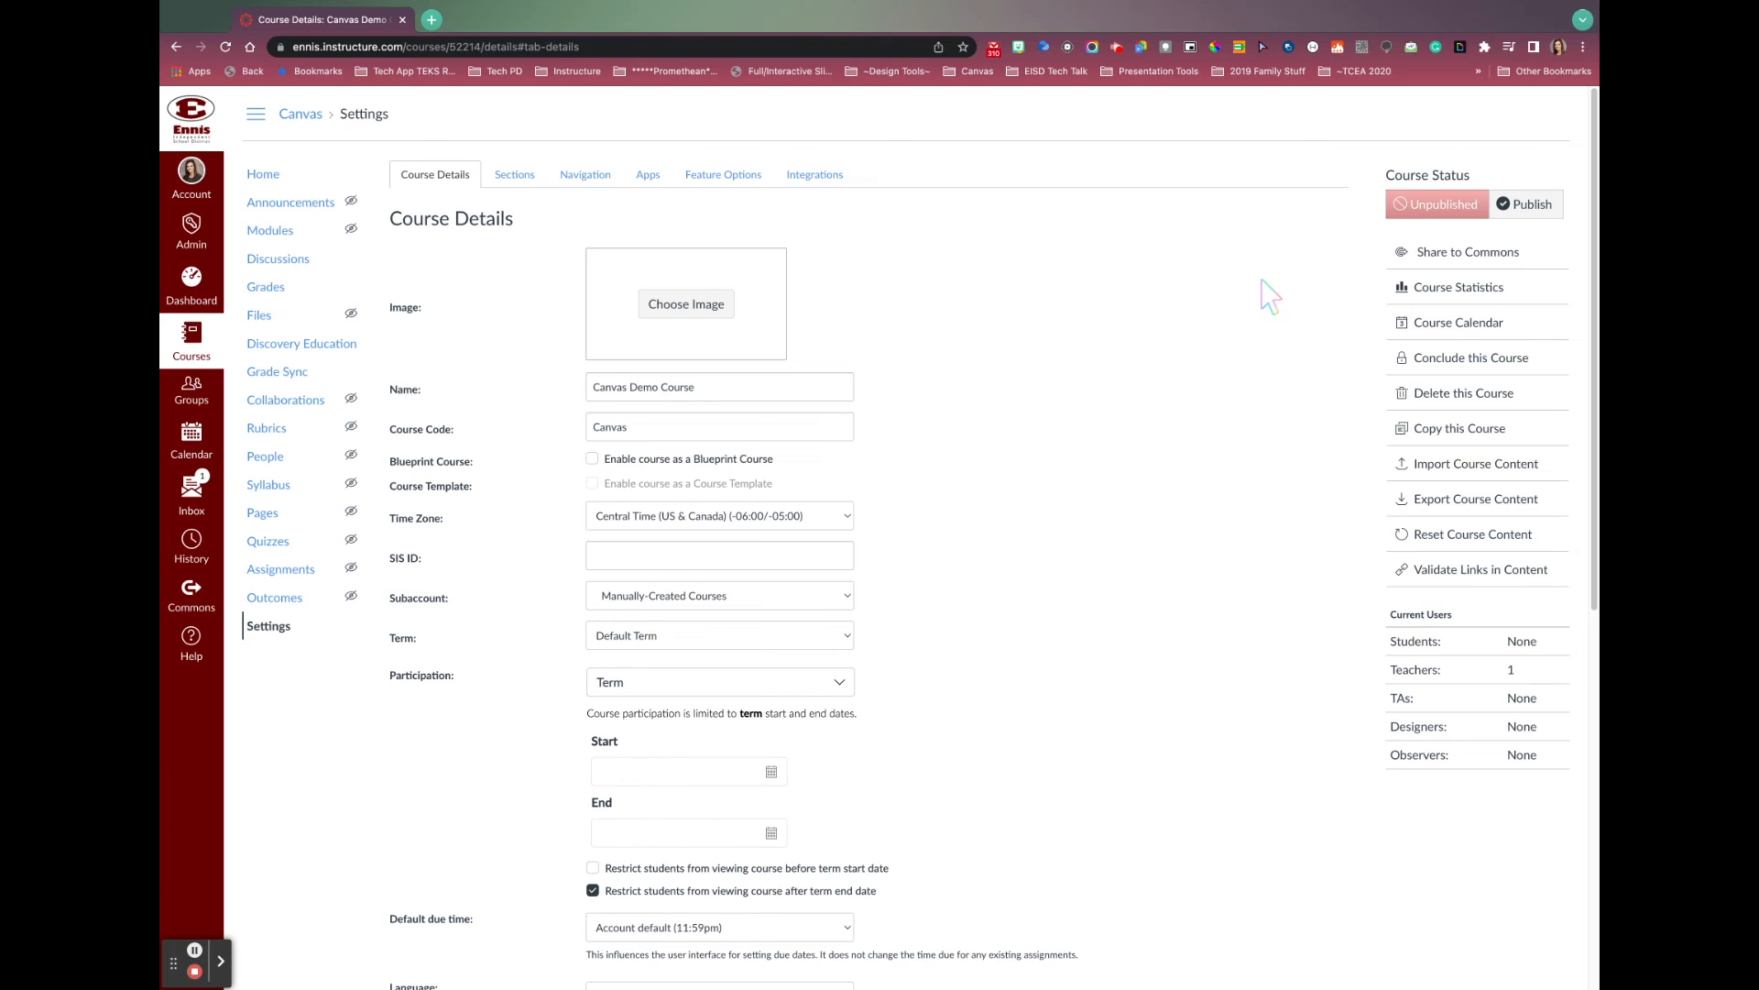
Step: Return to the course Home page and re-enter Student View to check the trimmed menu
click(263, 175)
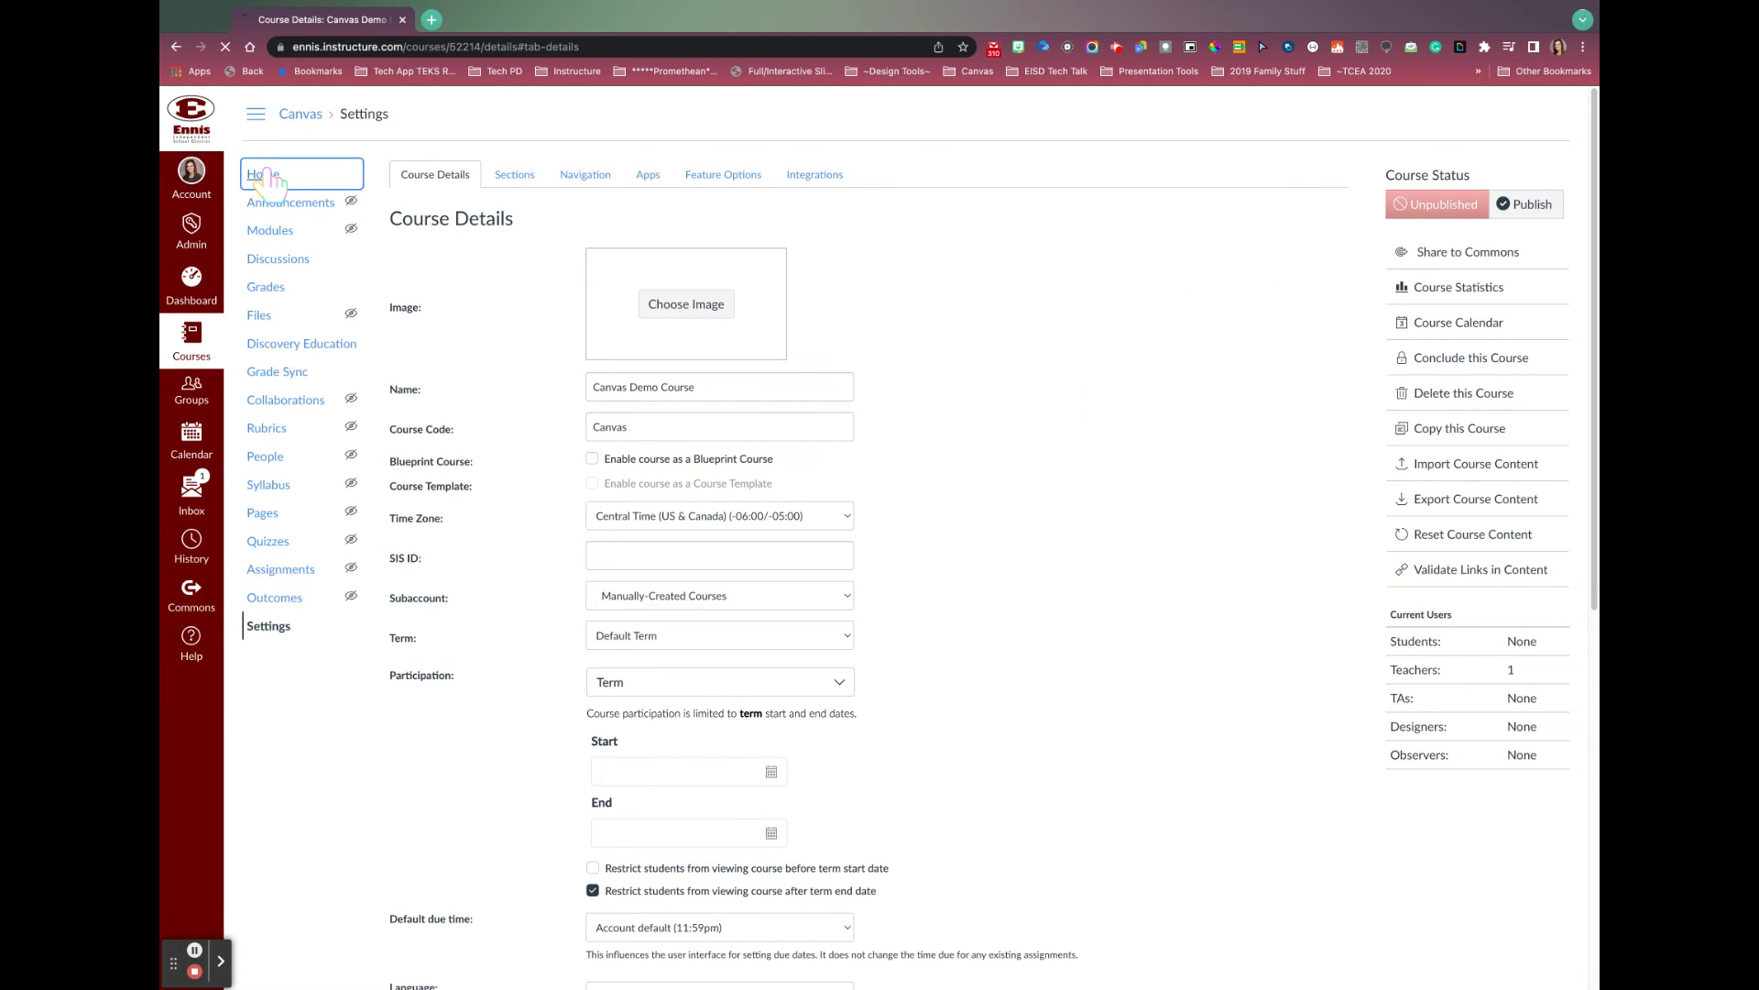
click(263, 174)
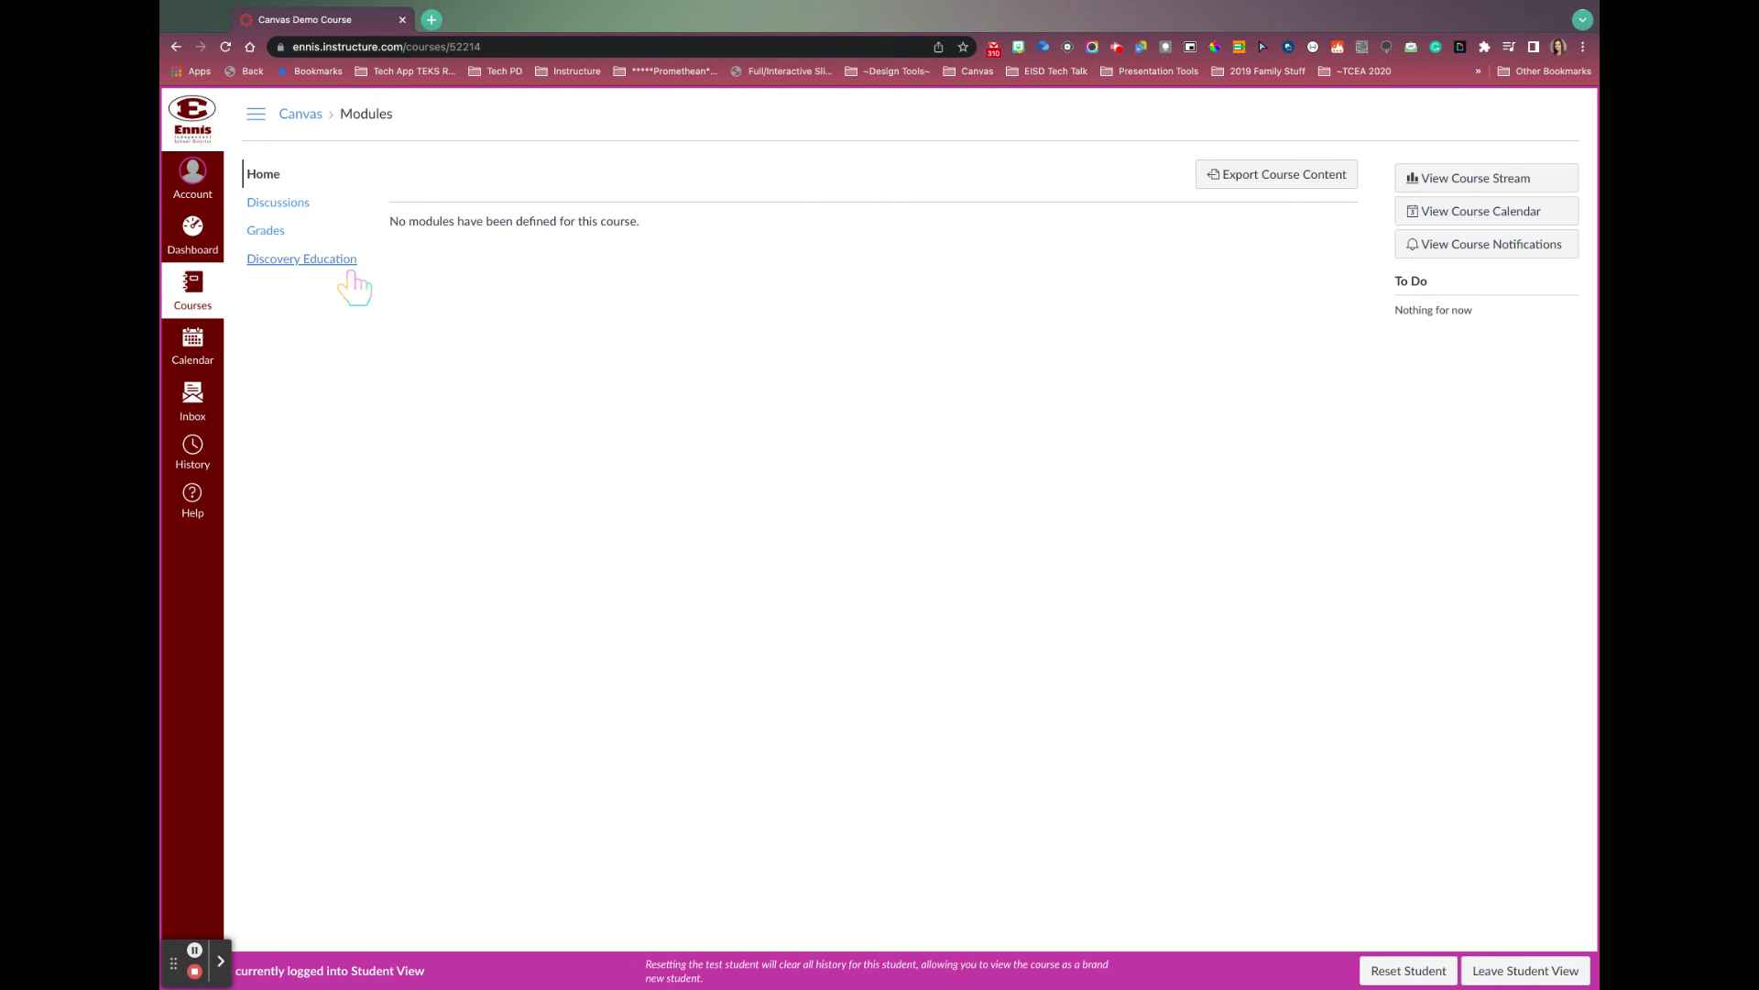
mouse_move(348, 286)
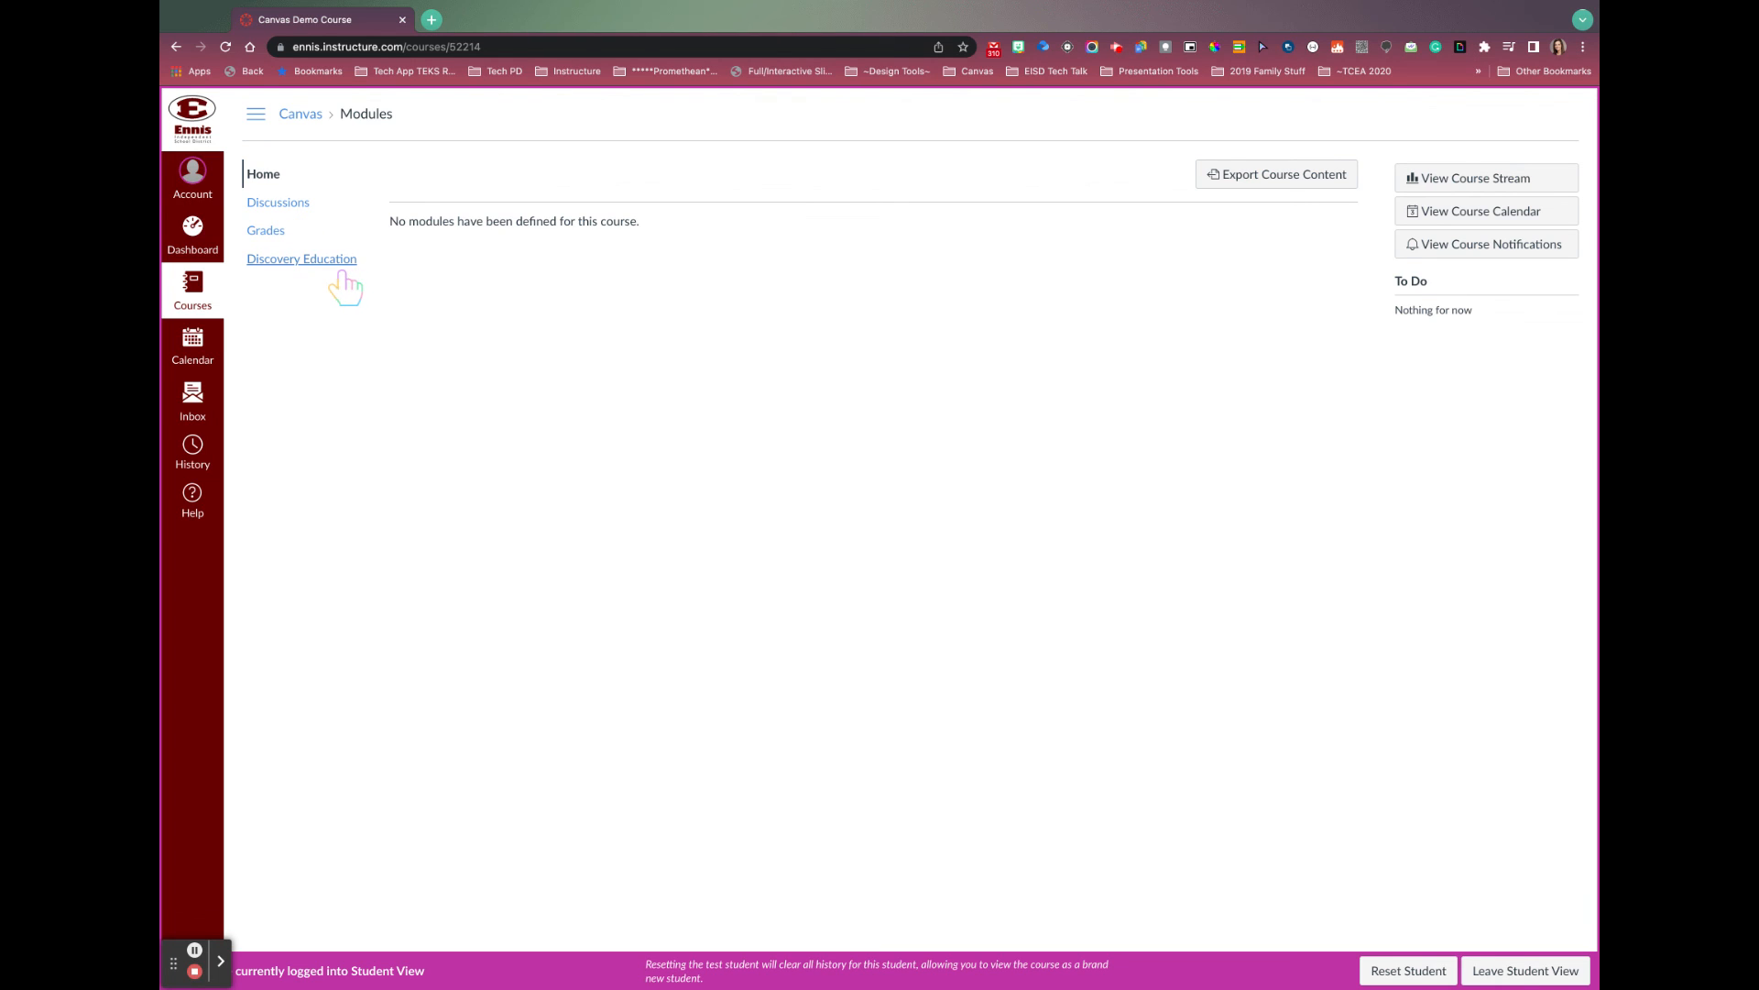
mouse_move(354, 289)
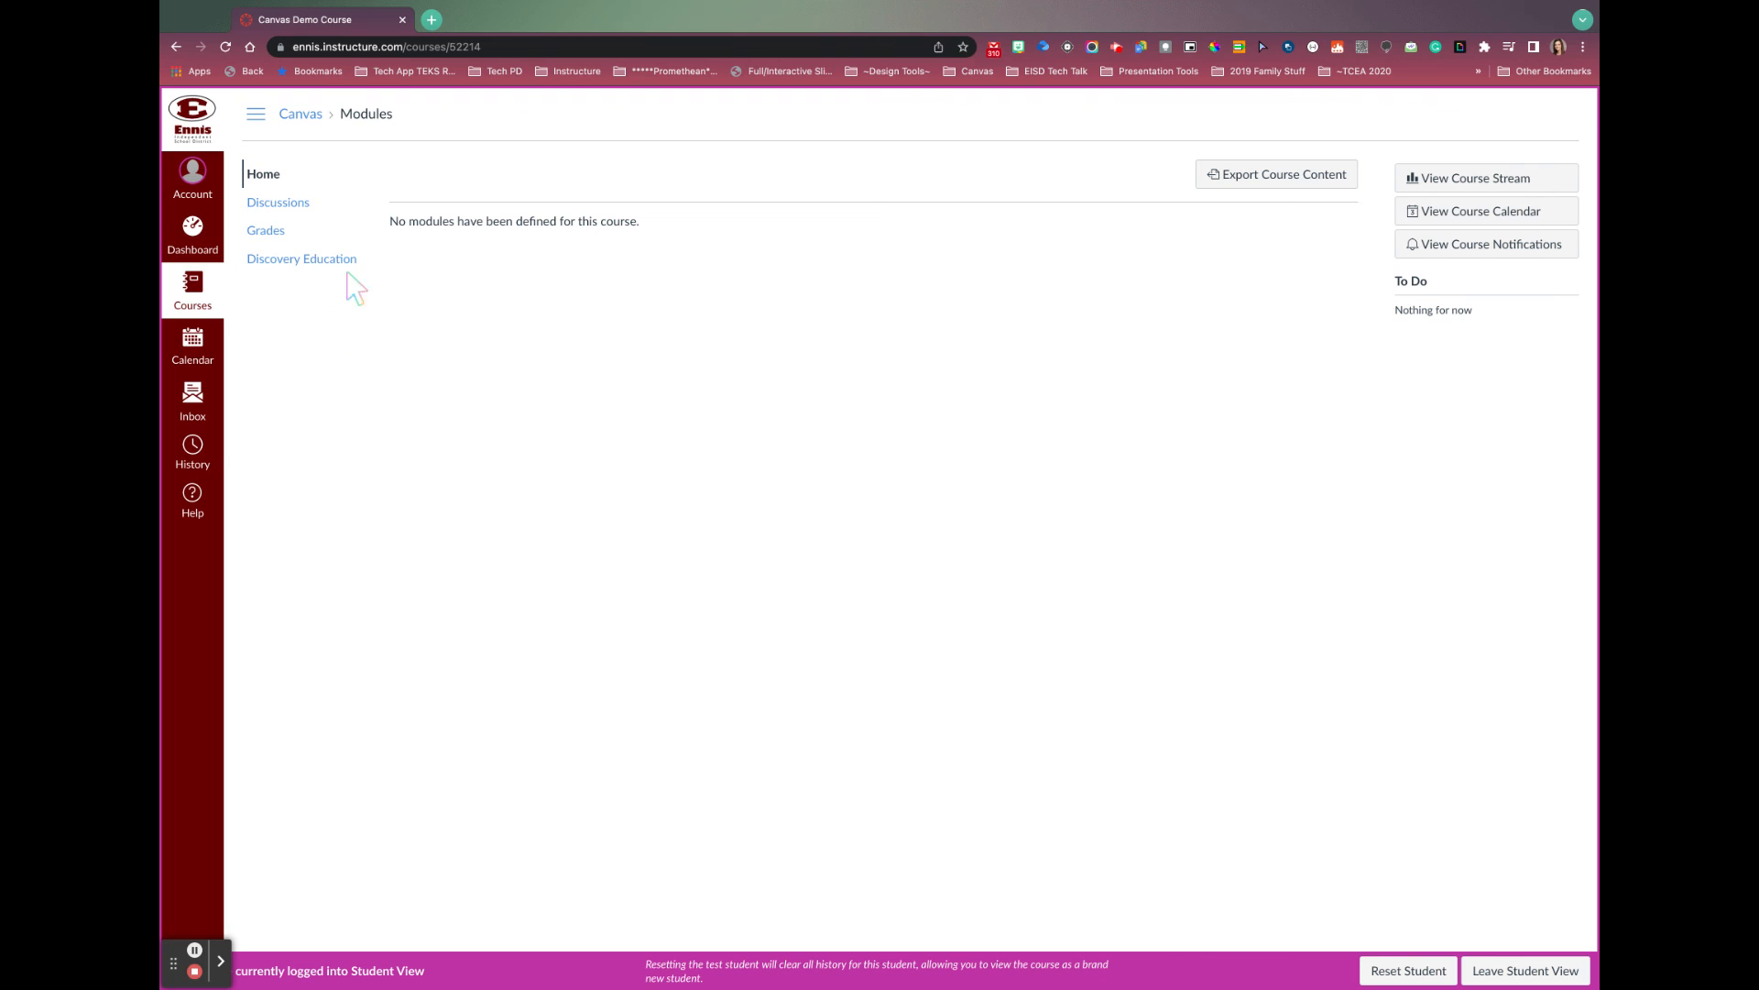
mouse_move(284, 321)
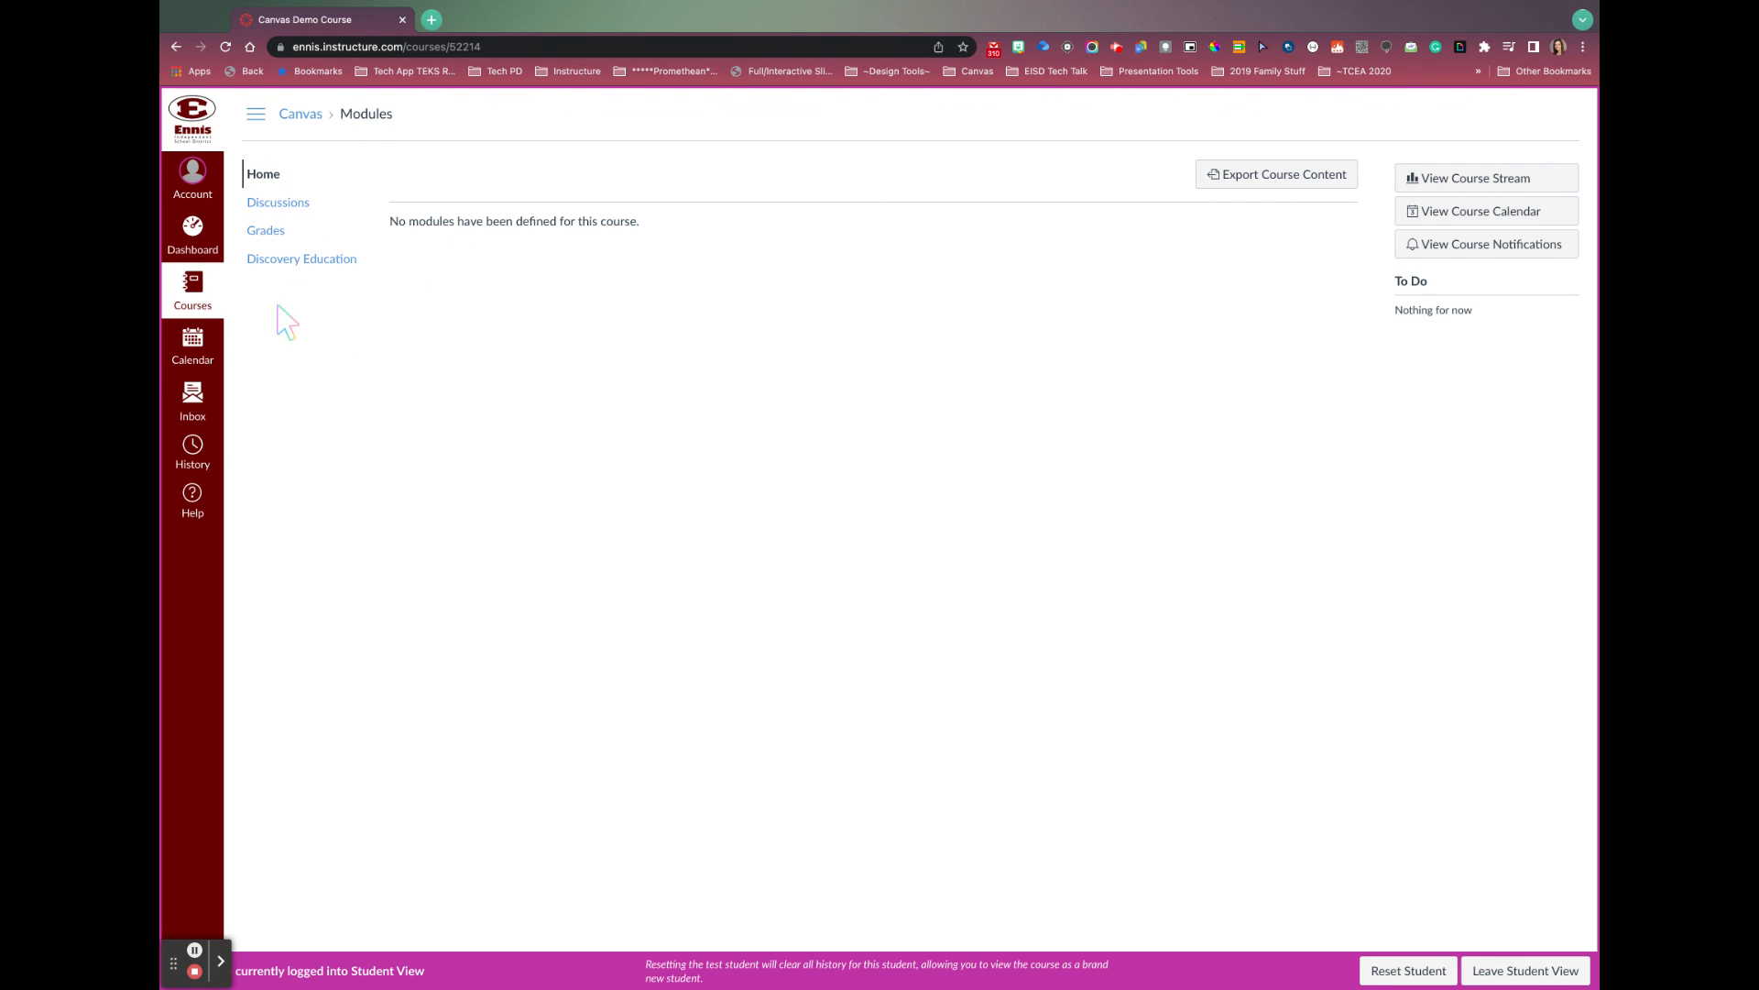
mouse_move(578, 297)
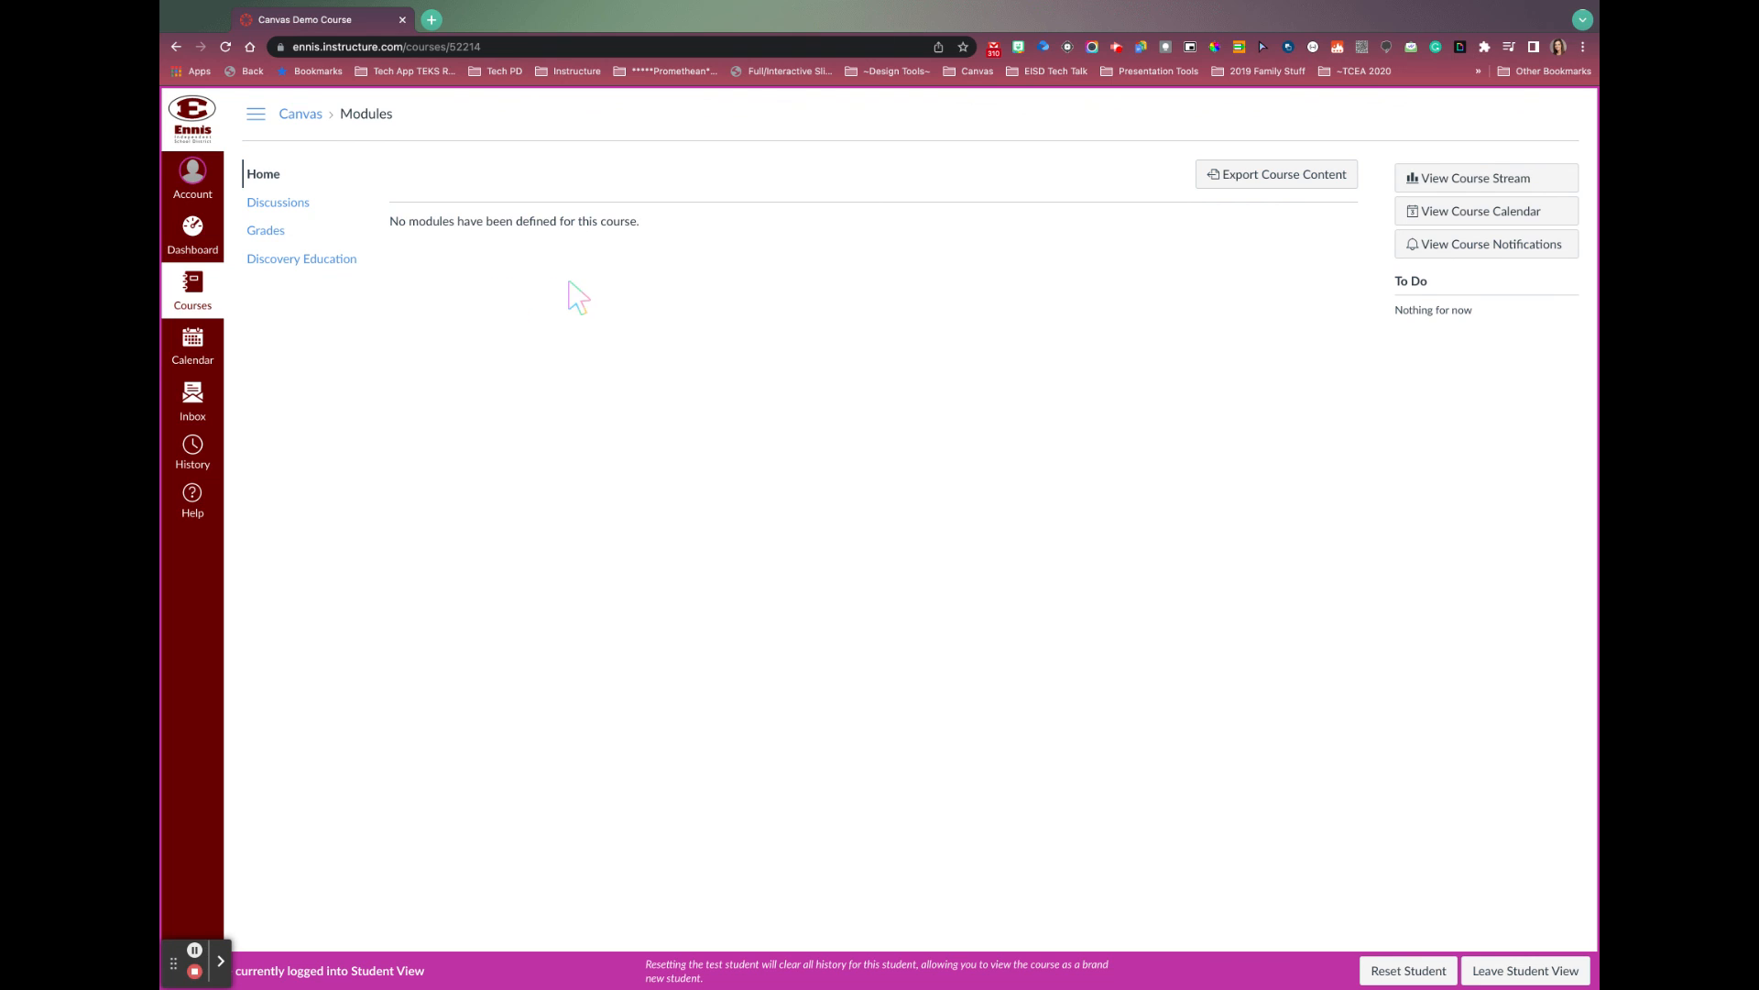